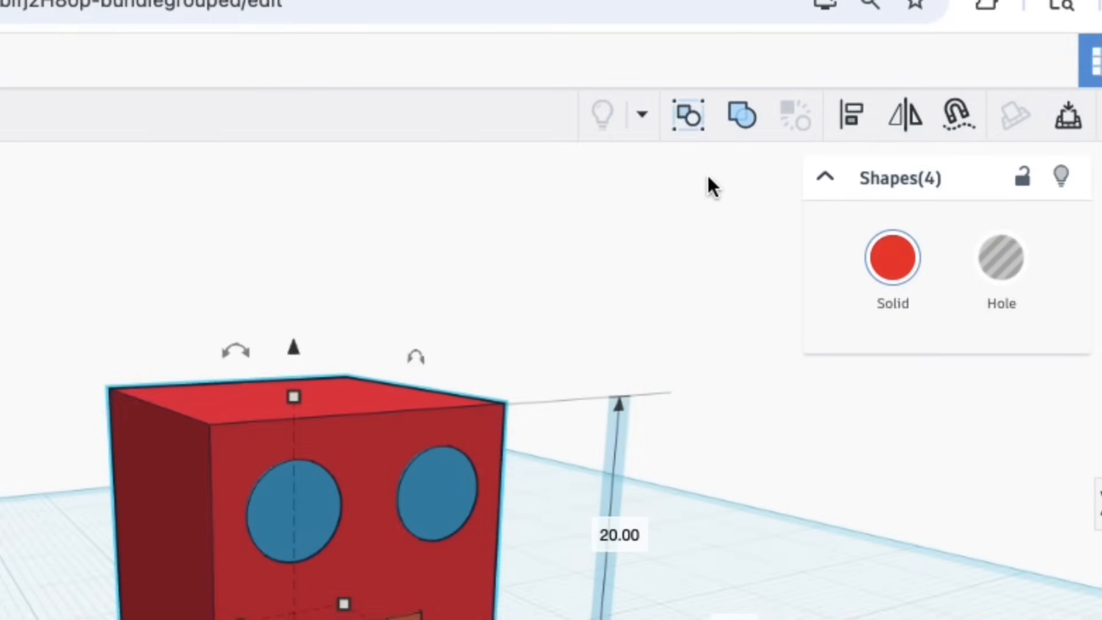
{"action": "mouse_move", "coordinate": [686, 117]}
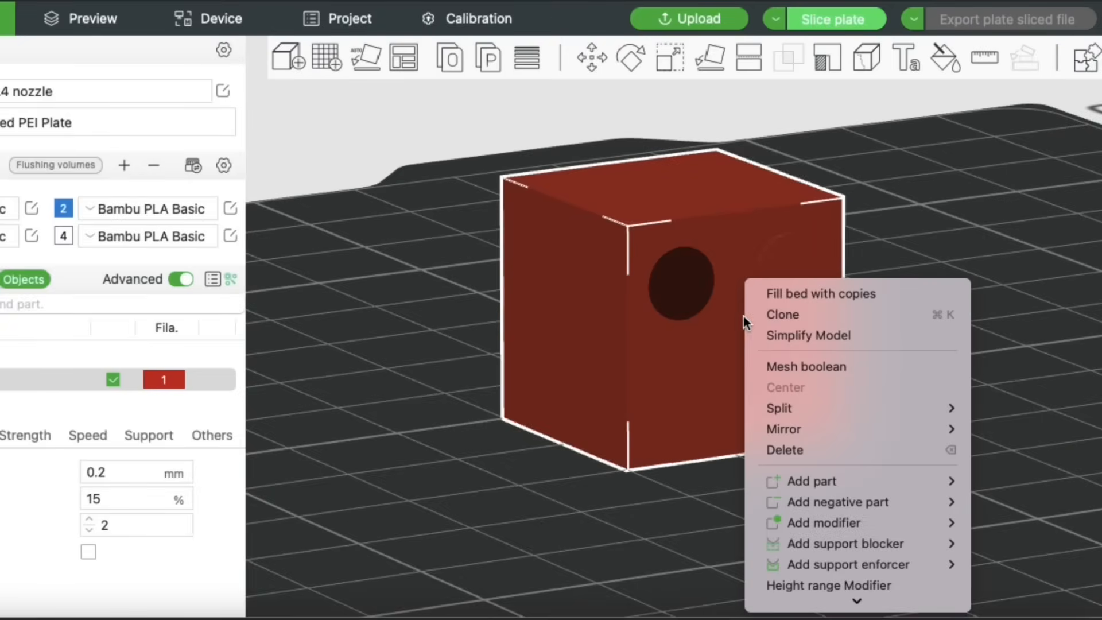
{"action": "mouse_move", "coordinate": [778, 409]}
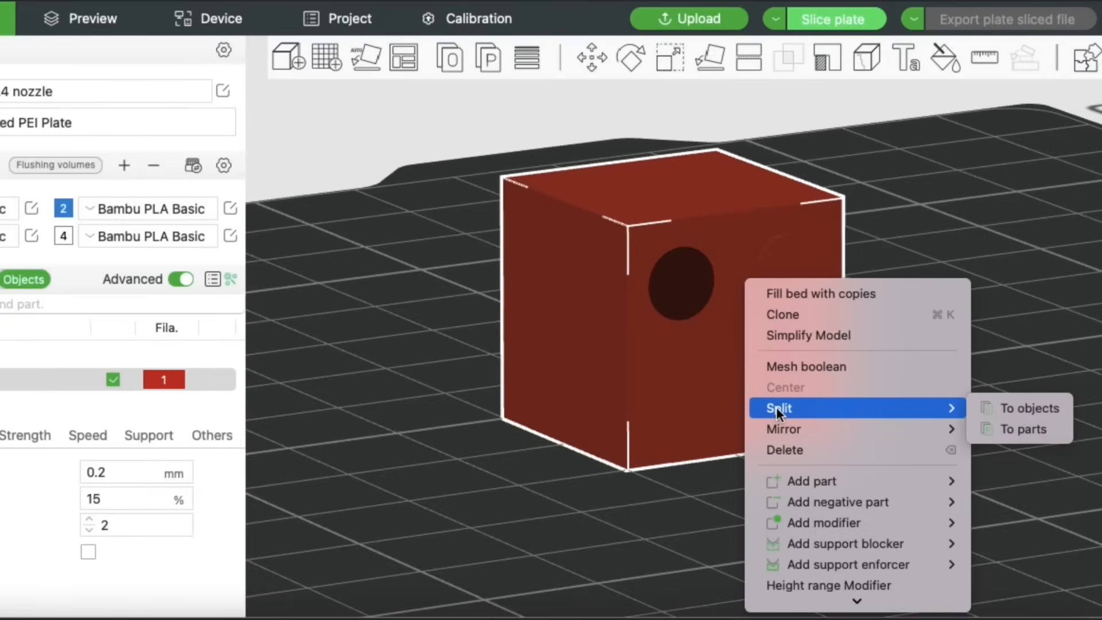
{"action": "mouse_move", "coordinate": [1021, 429]}
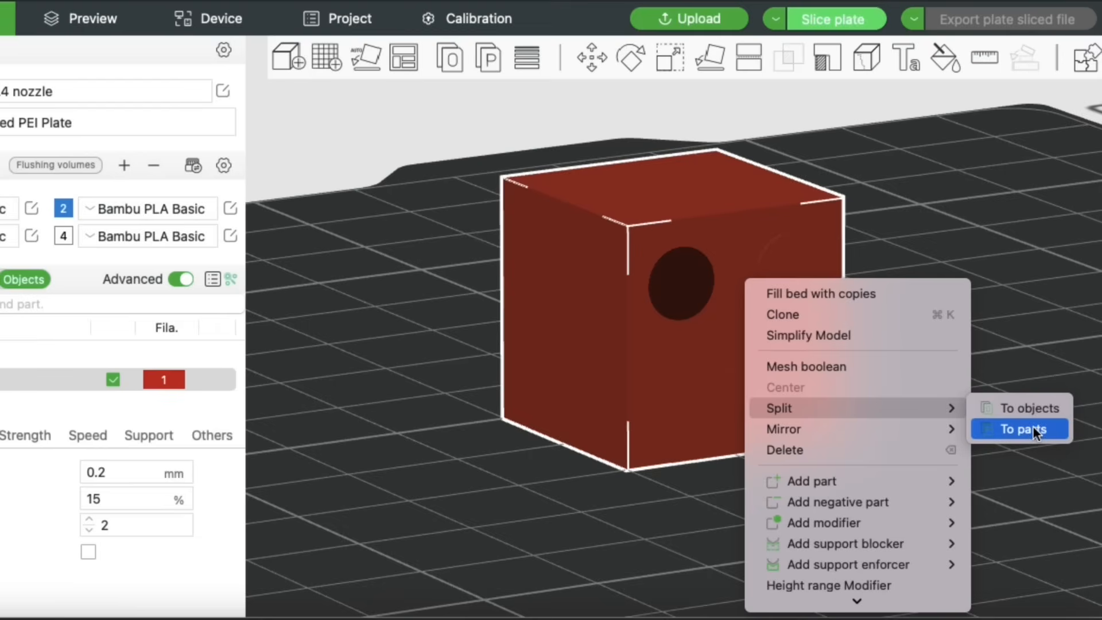
- Split the head to parts and assign blue filament 2 to both eye parts, leaving the mouth orange
{"action": "left_click", "coordinate": [1019, 428]}
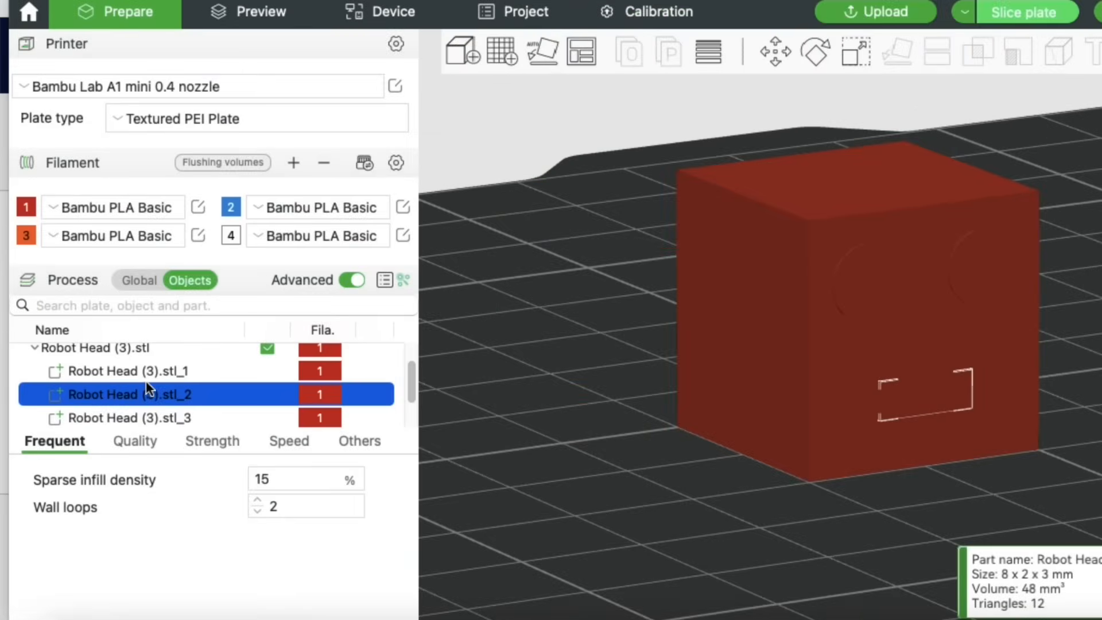
{"action": "left_click", "coordinate": [138, 371]}
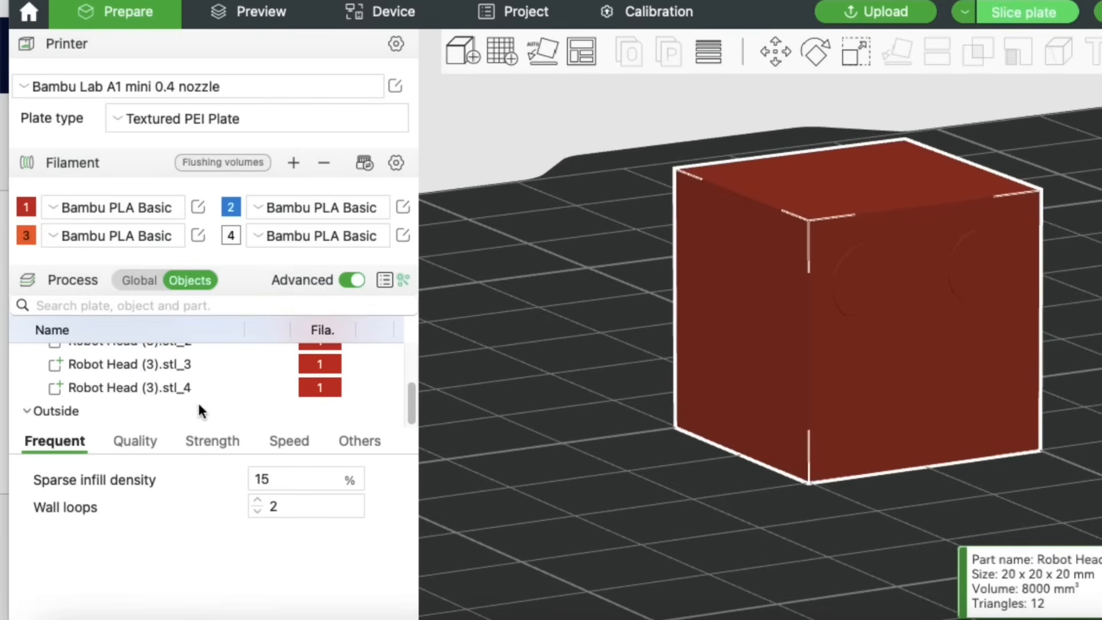
{"action": "left_click", "coordinate": [126, 388]}
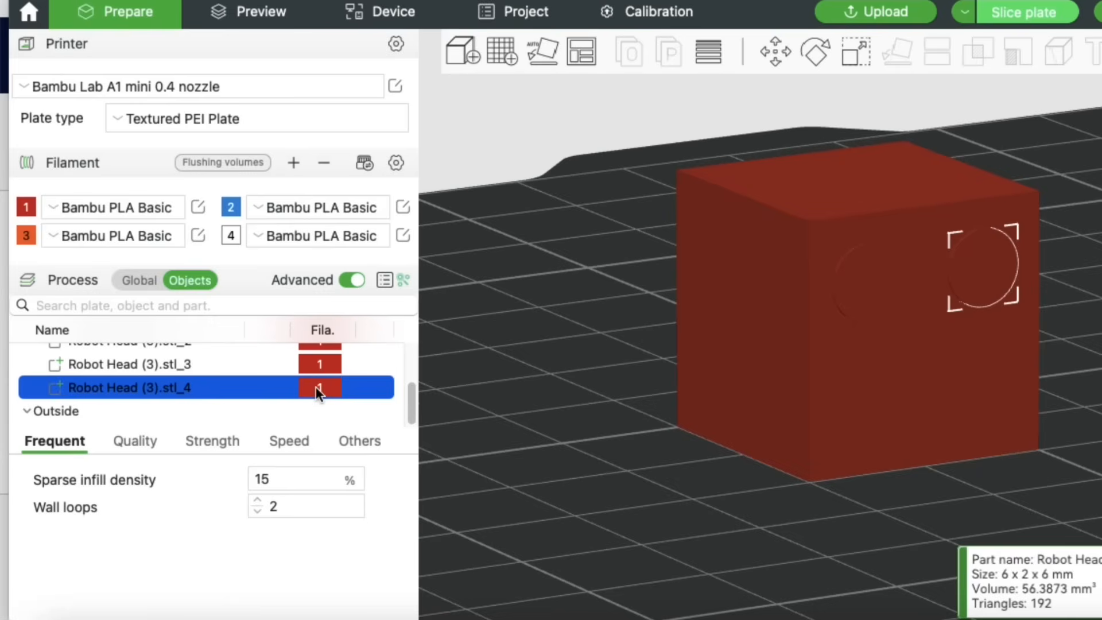
{"action": "left_click", "coordinate": [319, 388]}
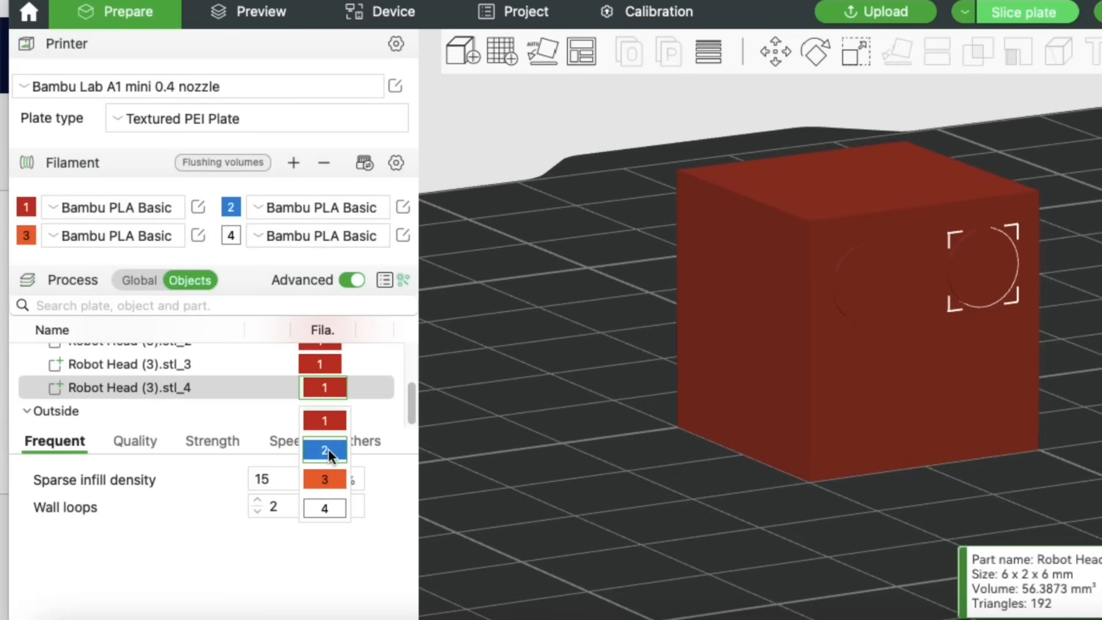
{"action": "left_click", "coordinate": [324, 450]}
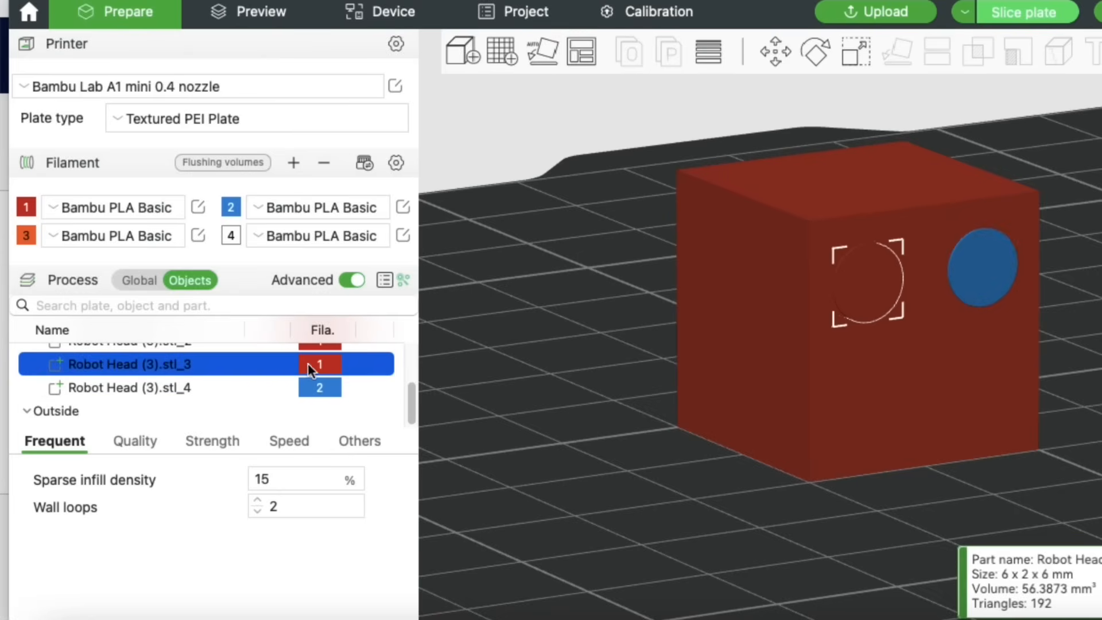
{"action": "left_click", "coordinate": [319, 363]}
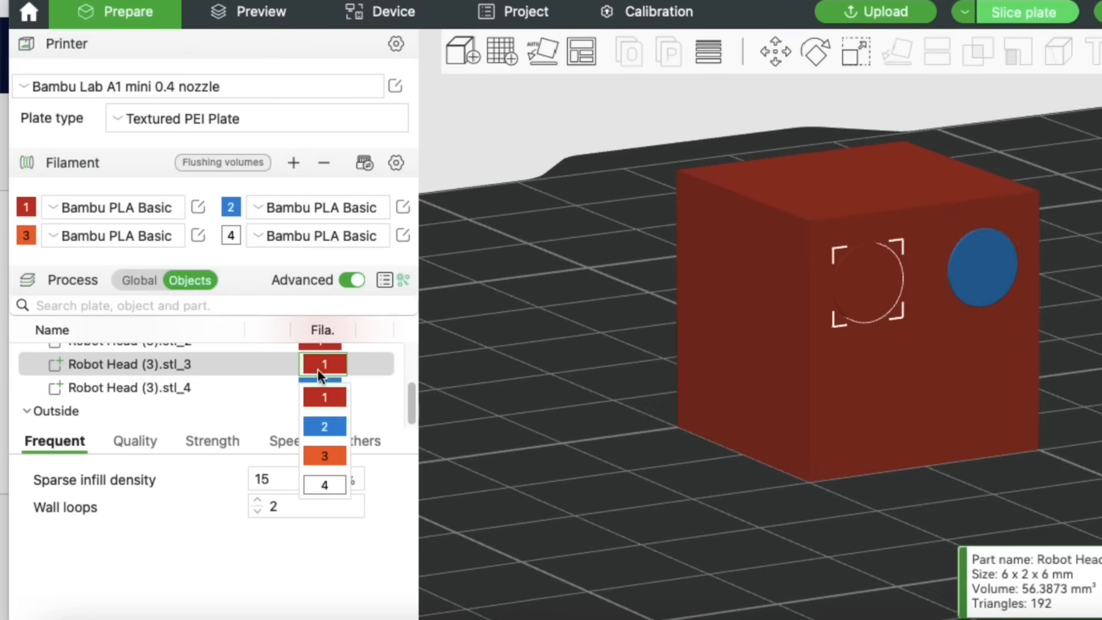
{"action": "left_click", "coordinate": [323, 424]}
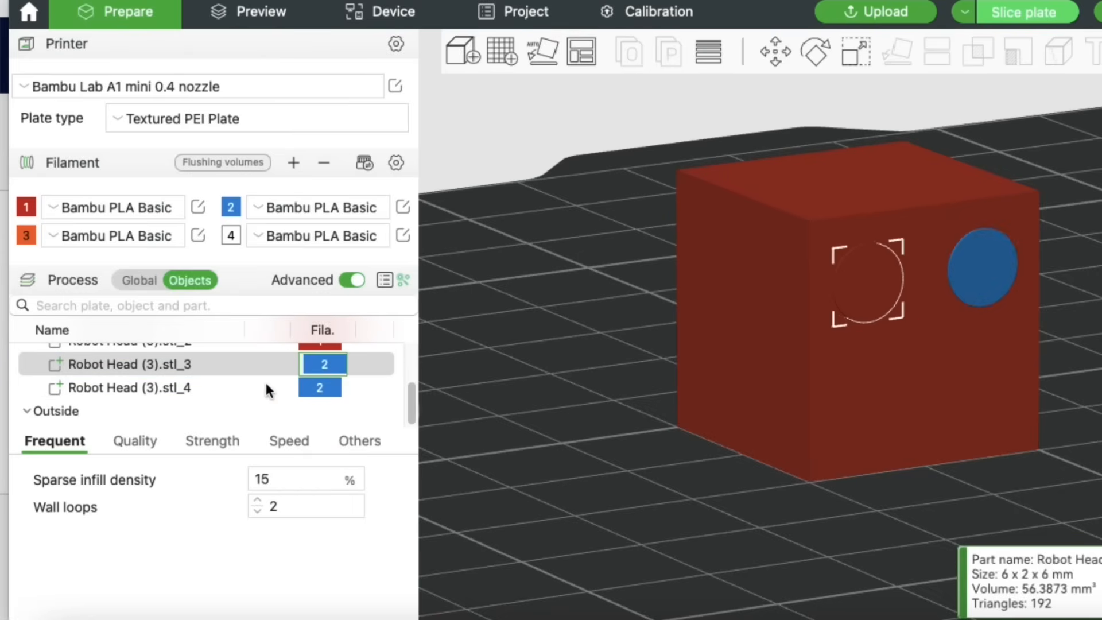
{"action": "left_click", "coordinate": [319, 342]}
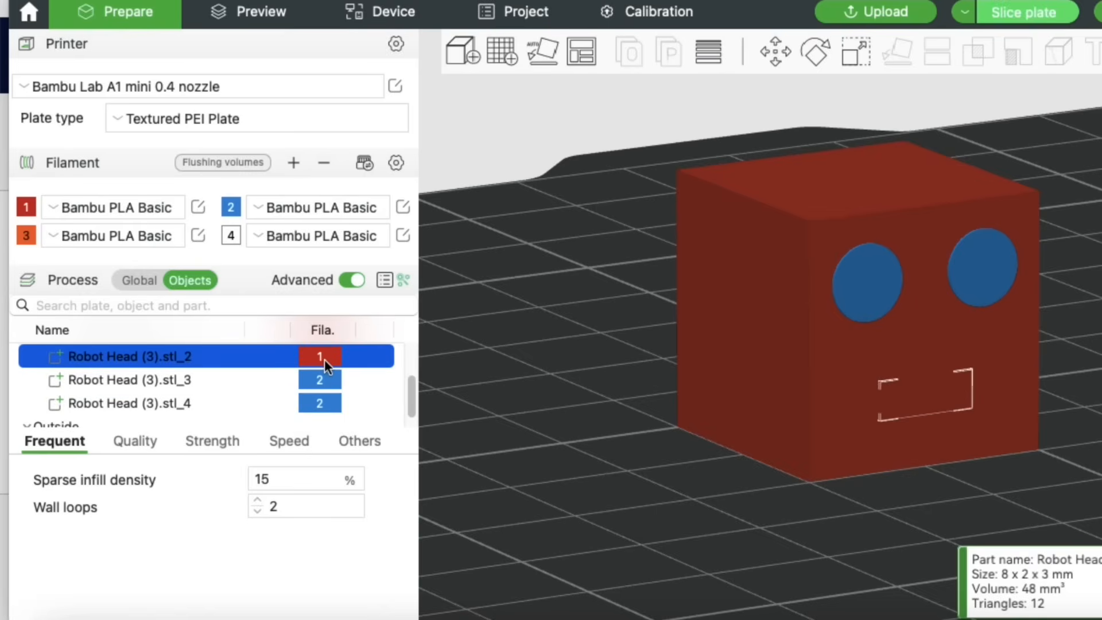
{"action": "left_click", "coordinate": [319, 356]}
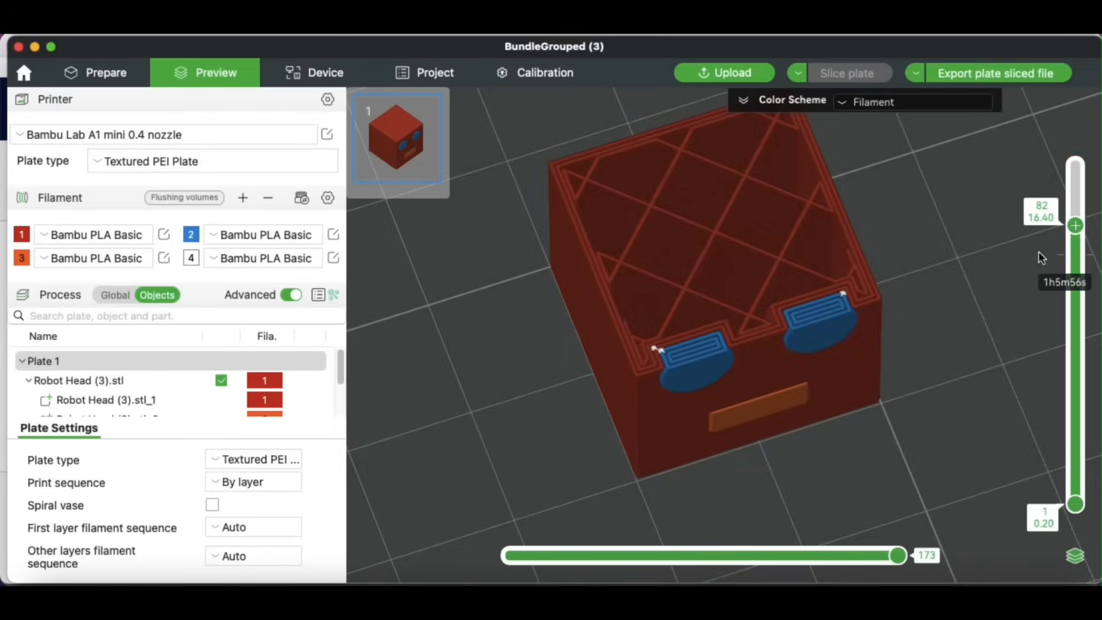
- Drag the layer slider down to around layer 31 to reveal the orange mouth inside the head
{"action": "left_click_drag", "start_coordinate": [1074, 211], "coordinate": [1074, 261]}
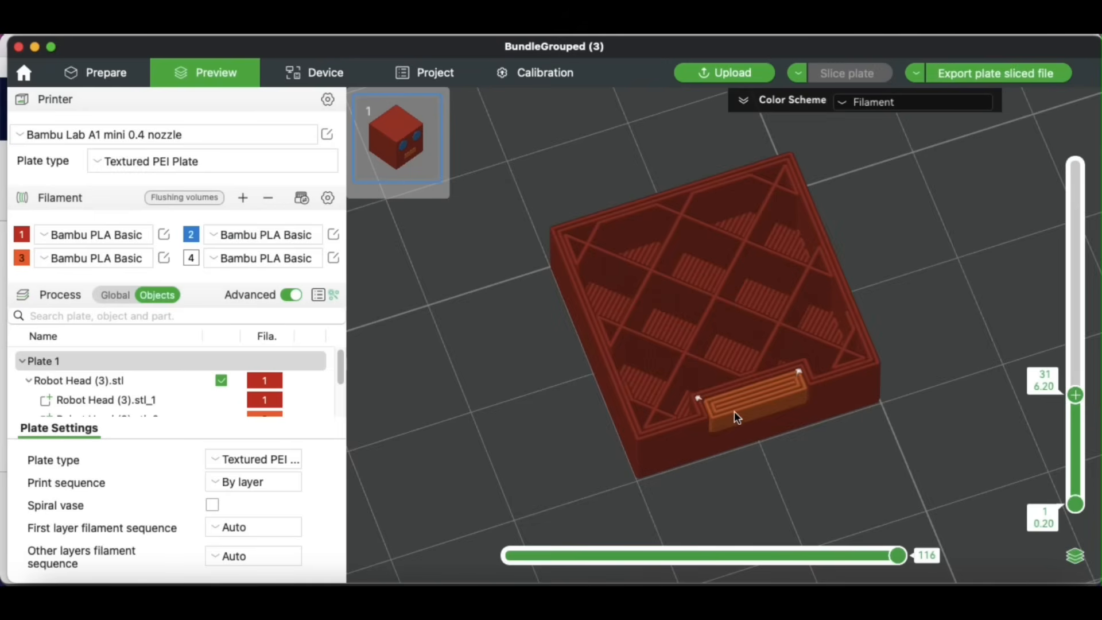
{"action": "mouse_move", "coordinate": [717, 410]}
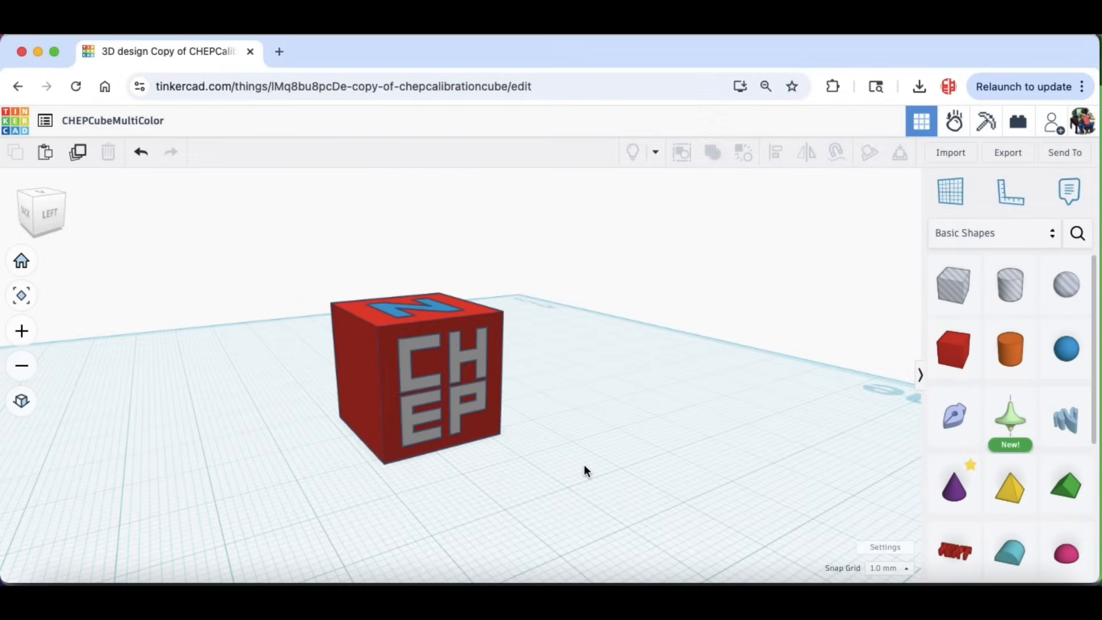
{"action": "mouse_move", "coordinate": [569, 485]}
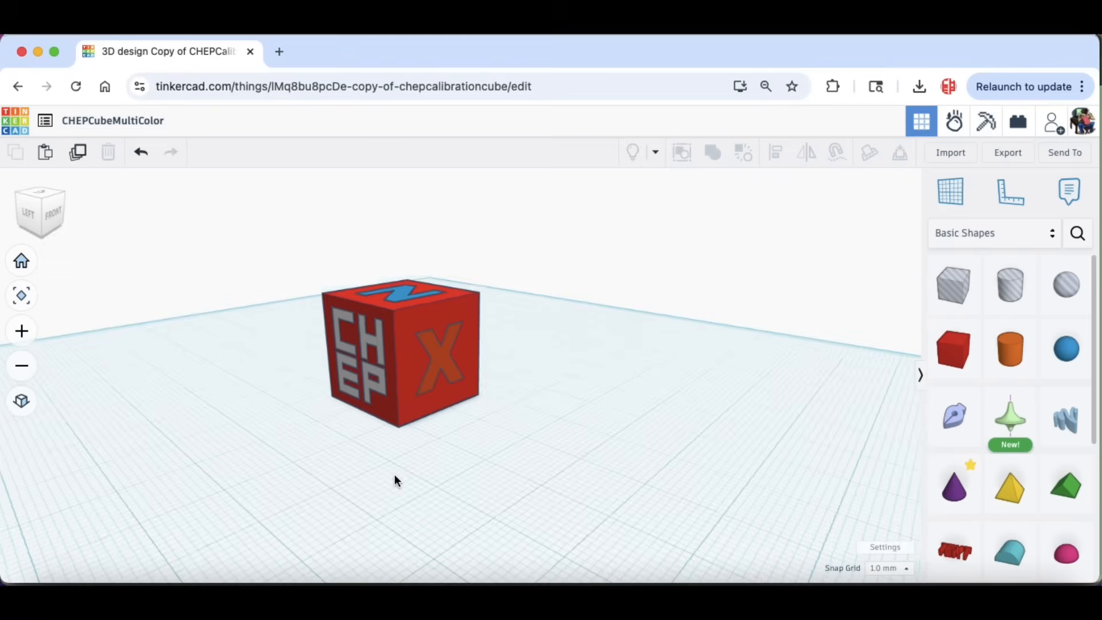
- Group the CHEP cube's five shapes into a multicolor bundle and export the design
{"action": "left_click", "coordinate": [436, 363]}
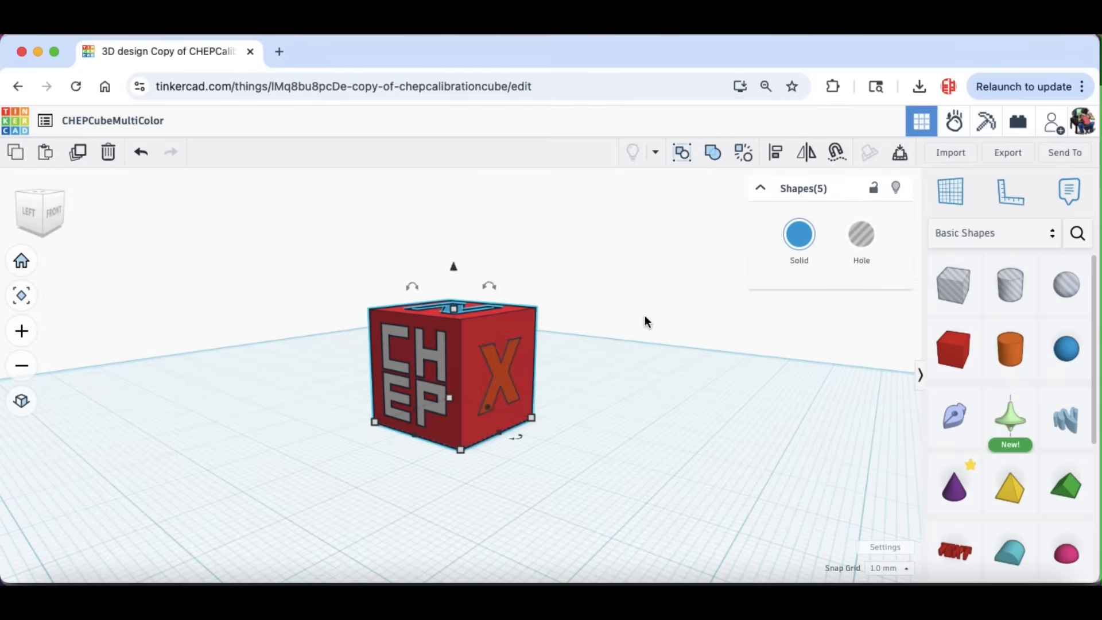
{"action": "left_click", "coordinate": [681, 151]}
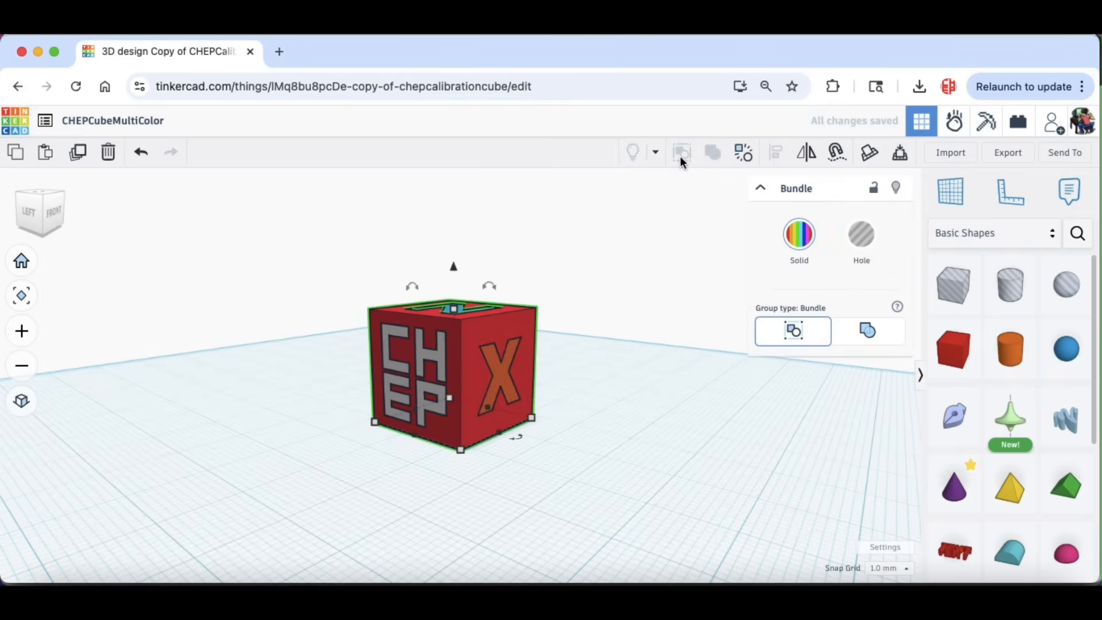
{"action": "mouse_move", "coordinate": [1011, 154]}
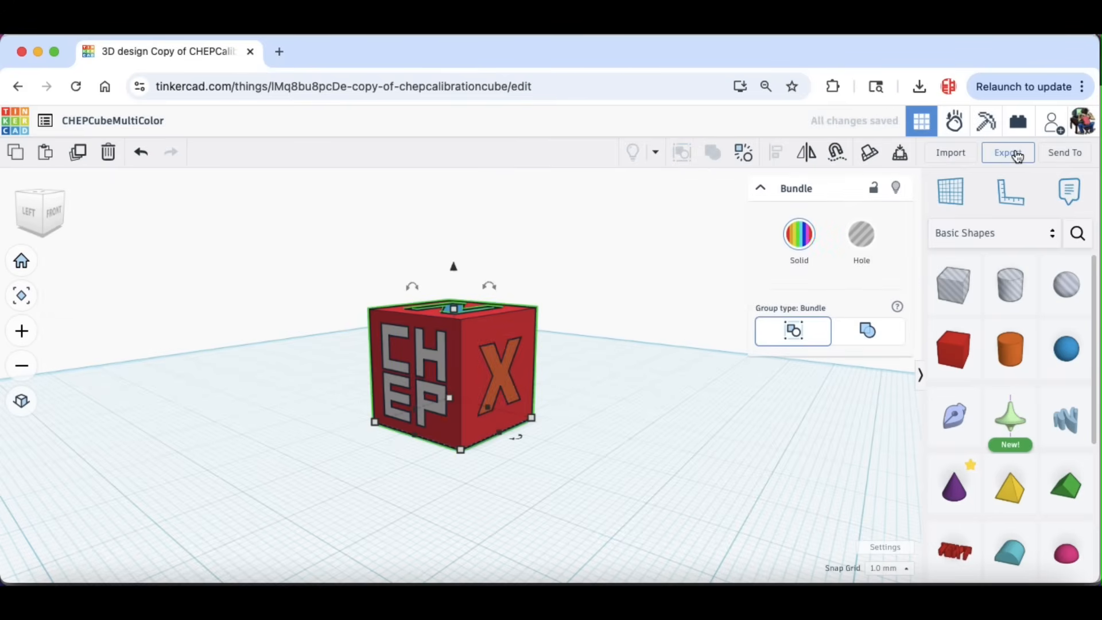
{"action": "left_click", "coordinate": [1008, 152]}
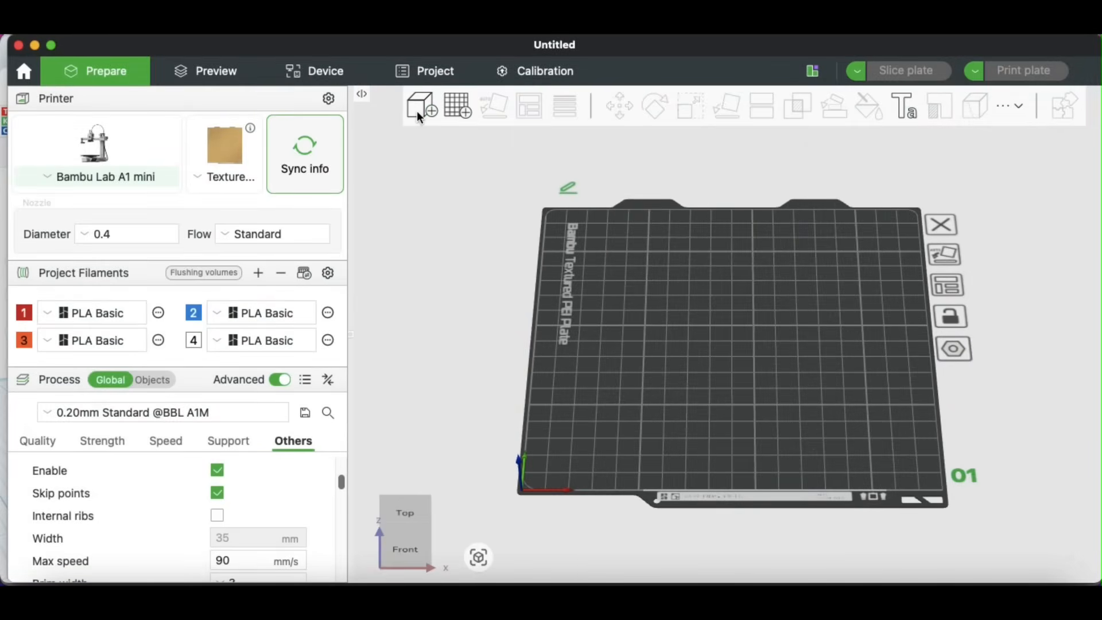
- Import CHEPCubeMultiColor (2).stl onto the plate and split the cube into its parts
{"action": "left_click", "coordinate": [419, 105]}
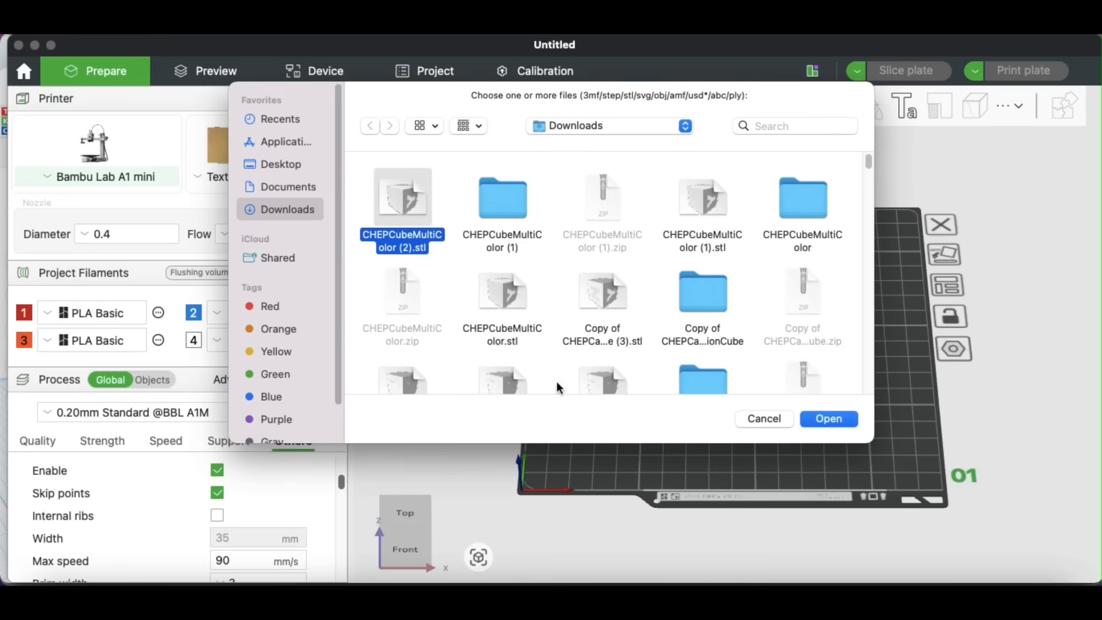
{"action": "left_click", "coordinate": [829, 418]}
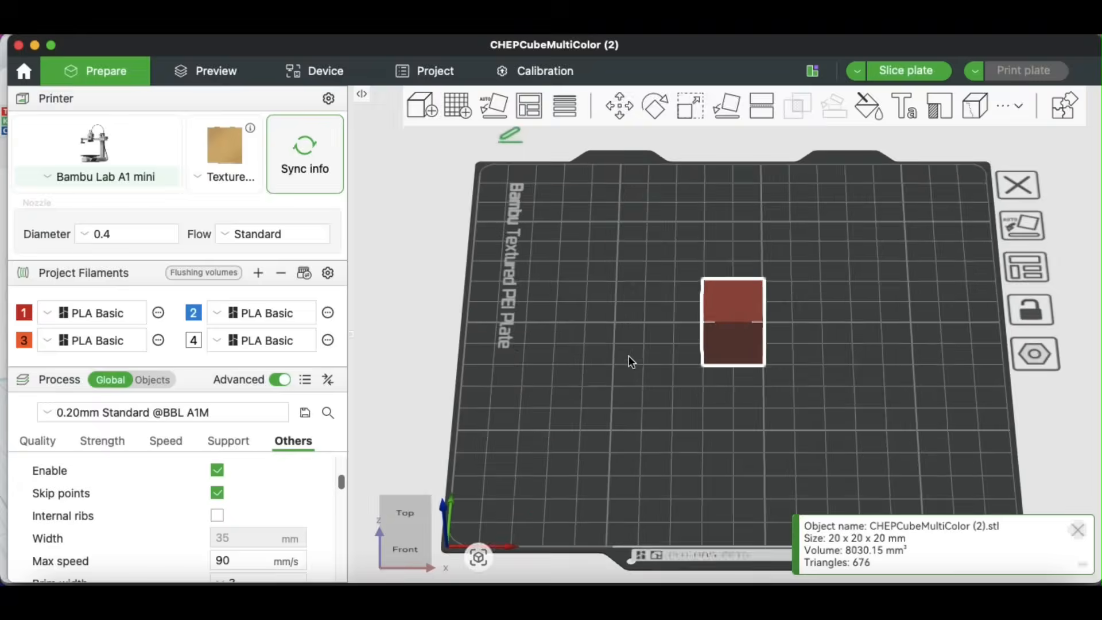
{"action": "left_click_drag", "start_coordinate": [632, 362], "coordinate": [678, 410]}
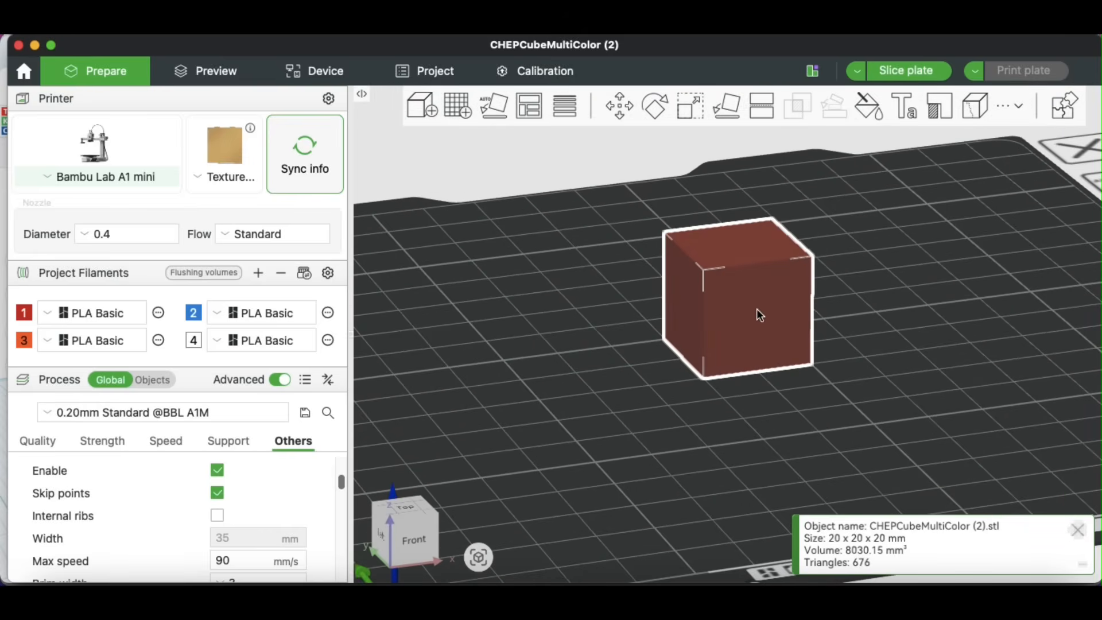
{"action": "right_click", "coordinate": [755, 314]}
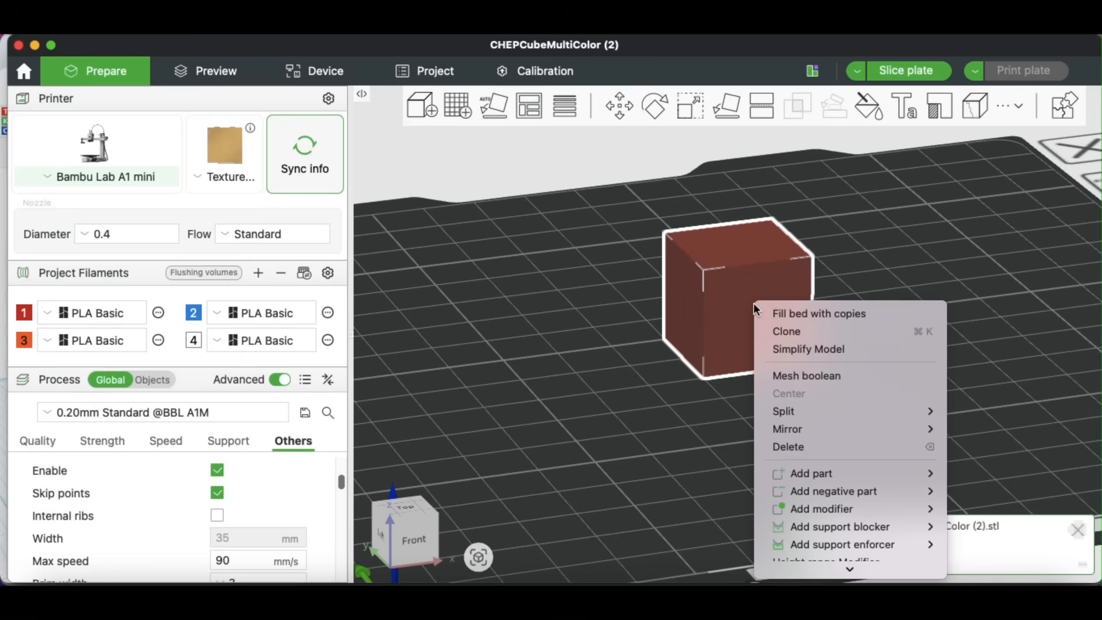
{"action": "mouse_move", "coordinate": [782, 411]}
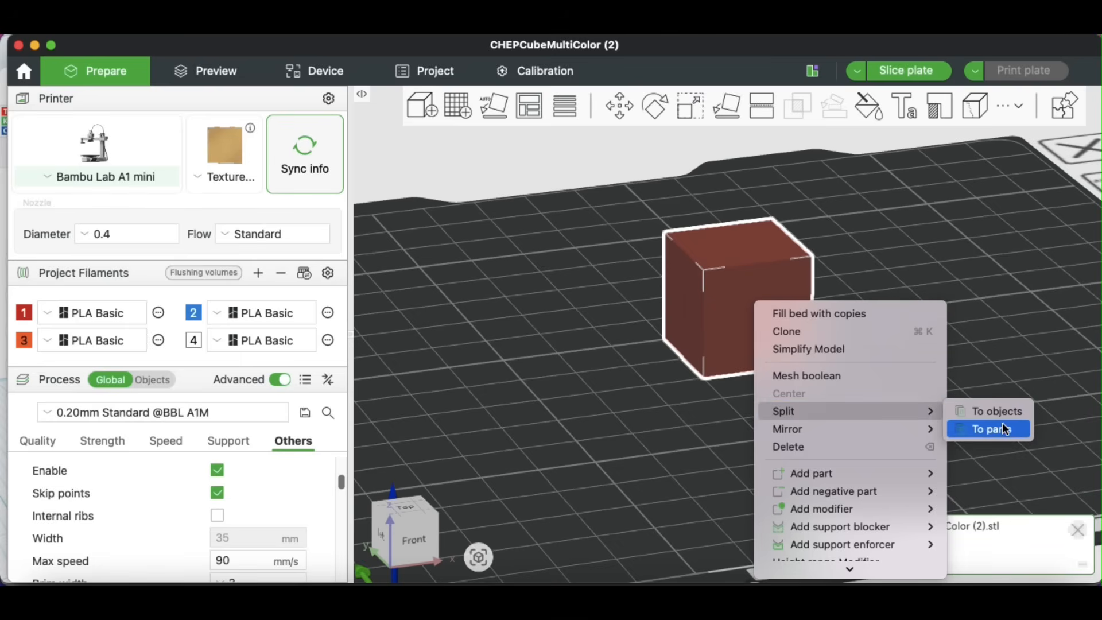
{"action": "left_click", "coordinate": [989, 428]}
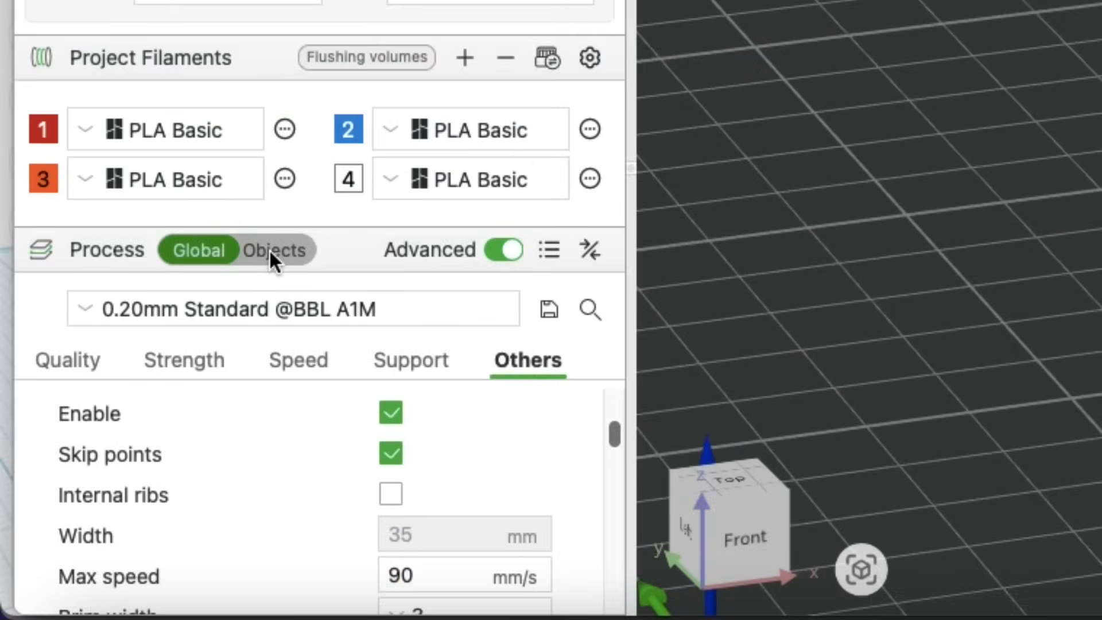
- Assign the cube's parts their own filaments in Objects, e.g. white CHEP and orange X
{"action": "left_click", "coordinate": [275, 250]}
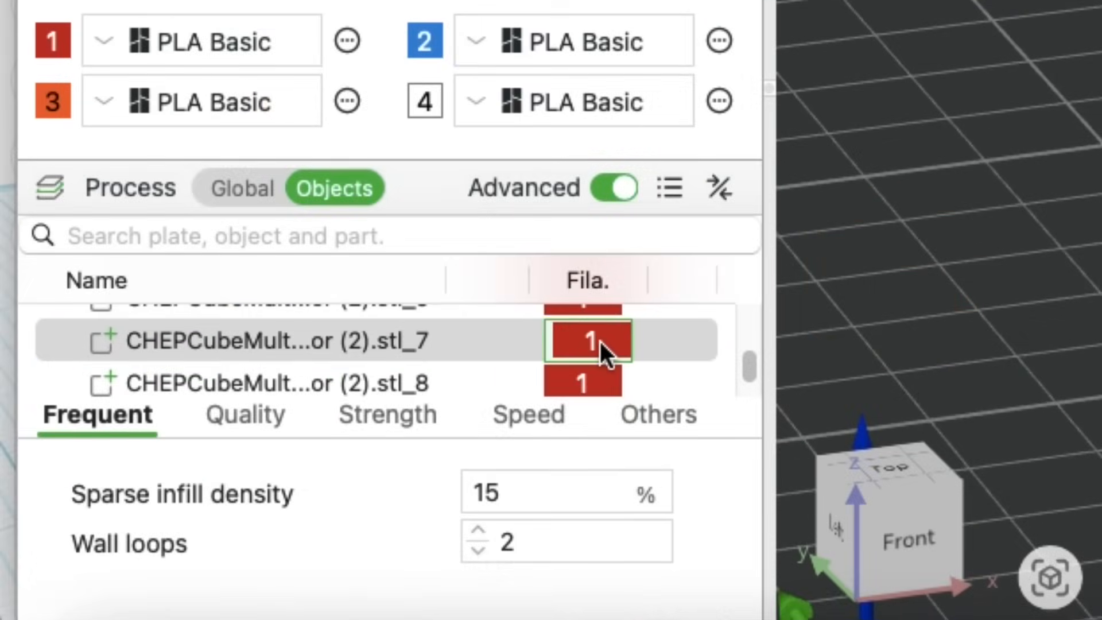
{"action": "left_click", "coordinate": [588, 342]}
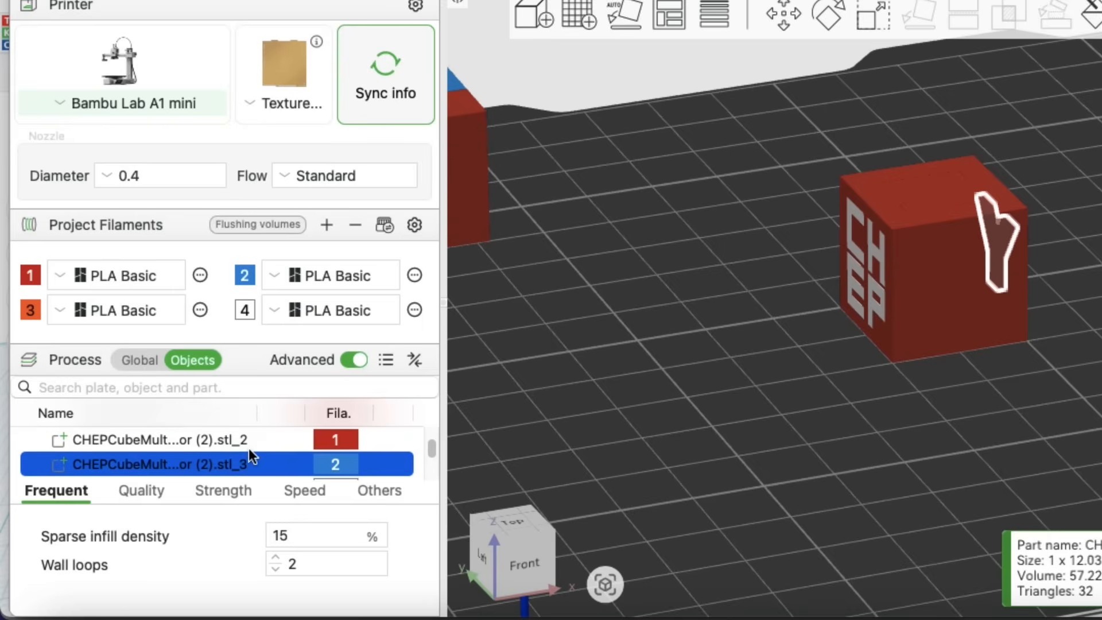
{"action": "left_click", "coordinate": [161, 441]}
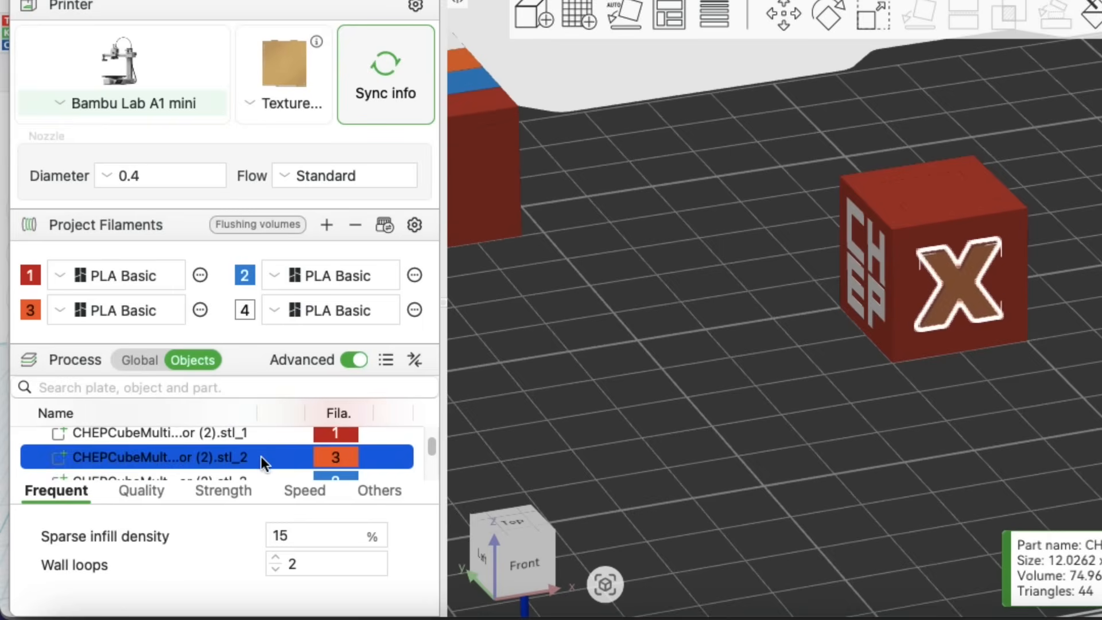
{"action": "left_click", "coordinate": [172, 440]}
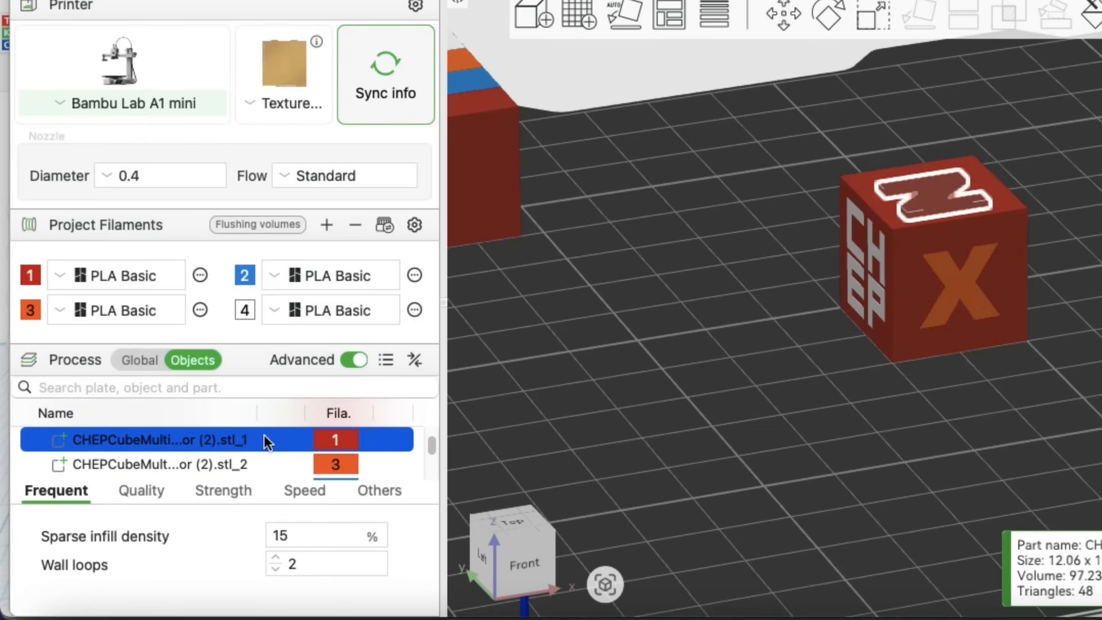
{"action": "left_click", "coordinate": [335, 439]}
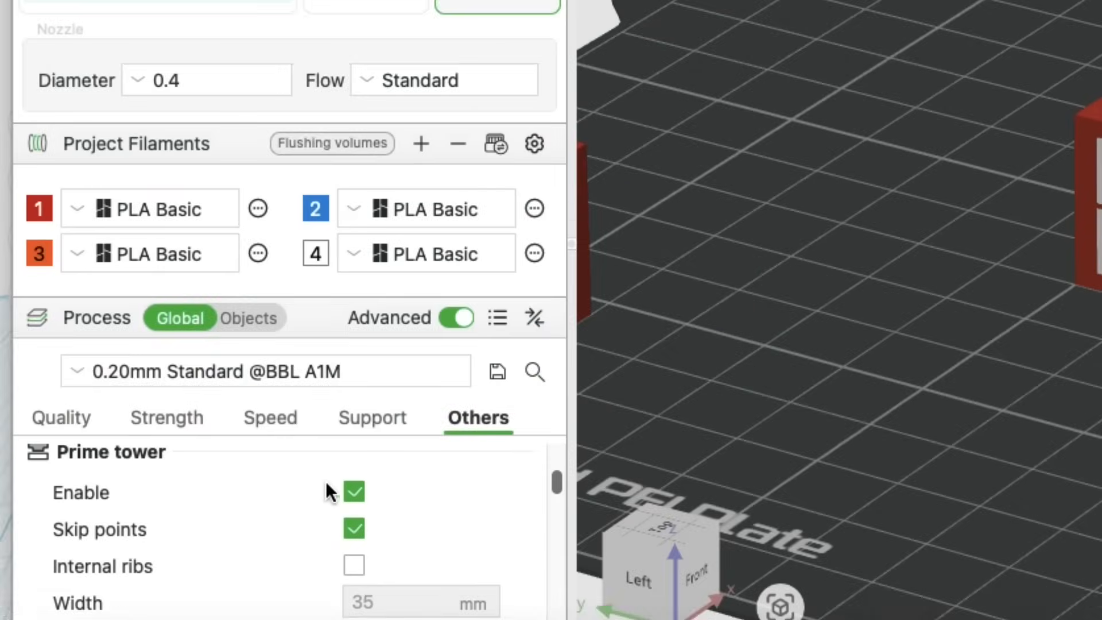
- Disable the prime tower, slice the plate and step down to layer 68 looking into the cube
{"action": "left_click", "coordinate": [354, 491]}
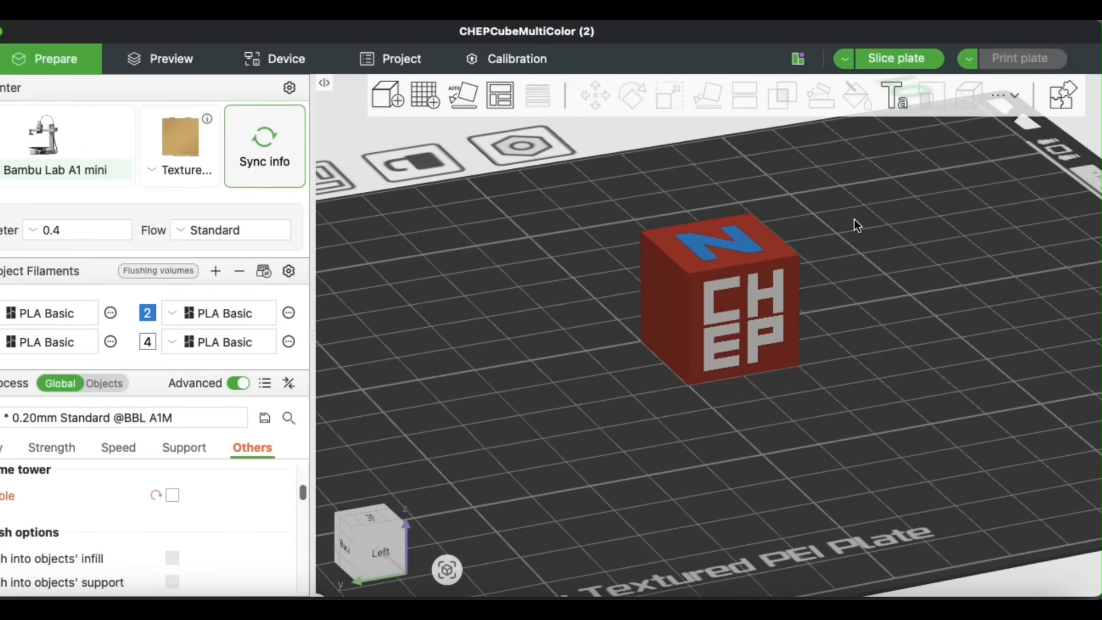
{"action": "left_click", "coordinate": [898, 57]}
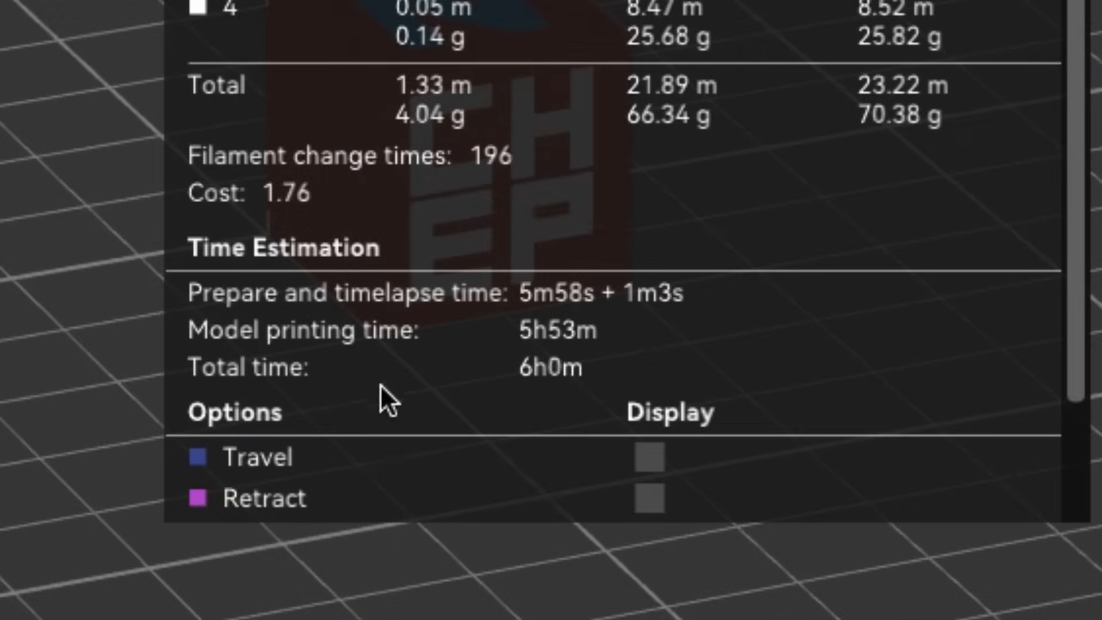
{"action": "mouse_move", "coordinate": [571, 374]}
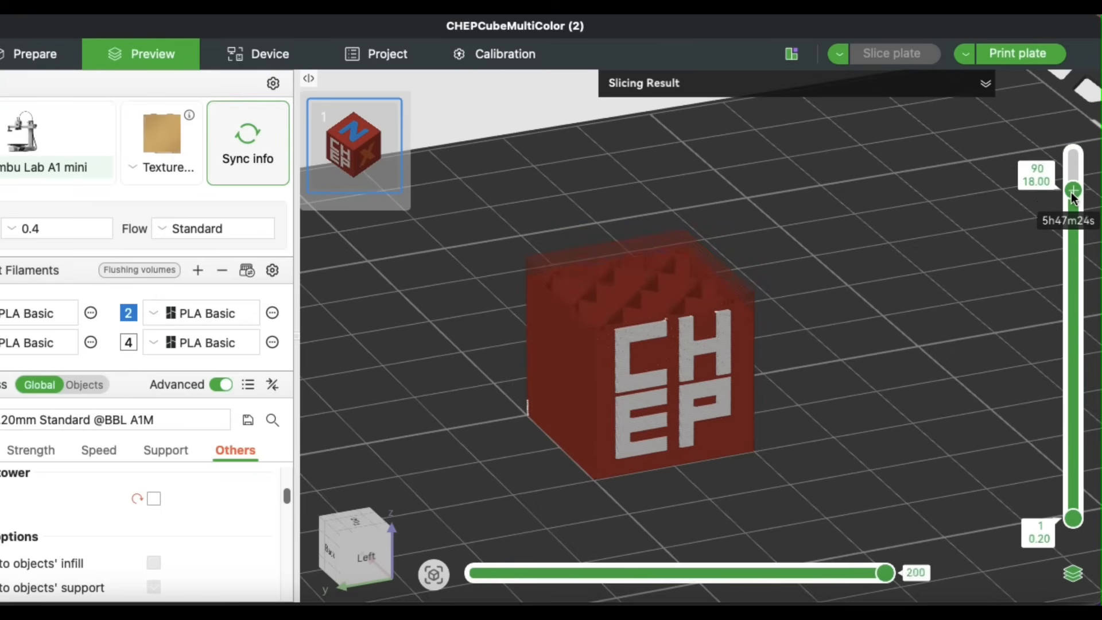
{"action": "left_click_drag", "start_coordinate": [1073, 189], "coordinate": [1073, 271]}
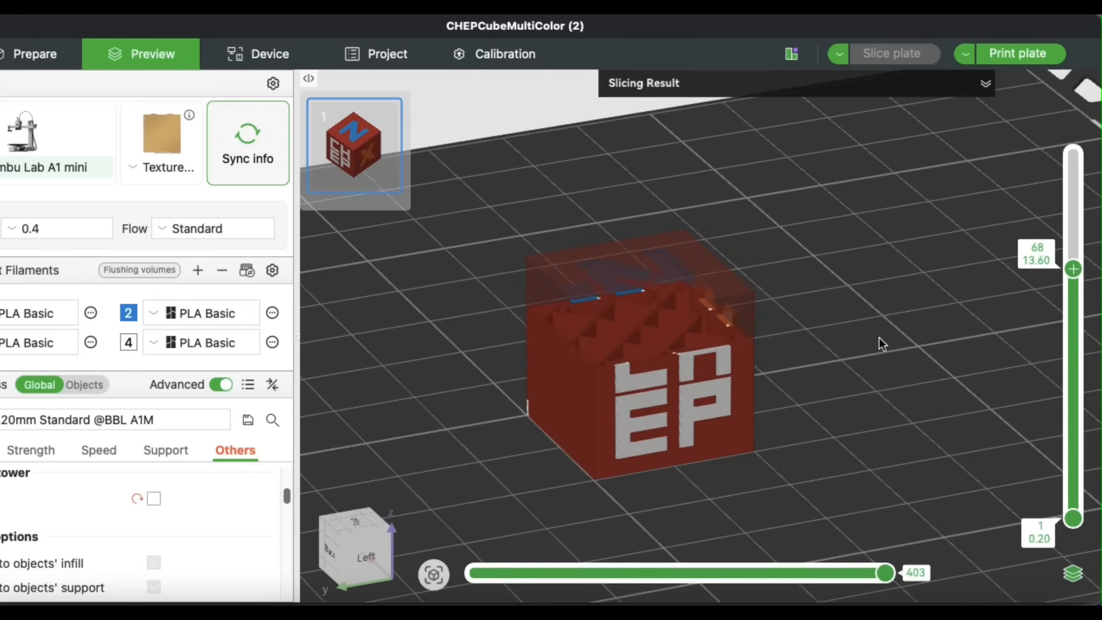
{"action": "left_click_drag", "start_coordinate": [881, 343], "coordinate": [731, 392]}
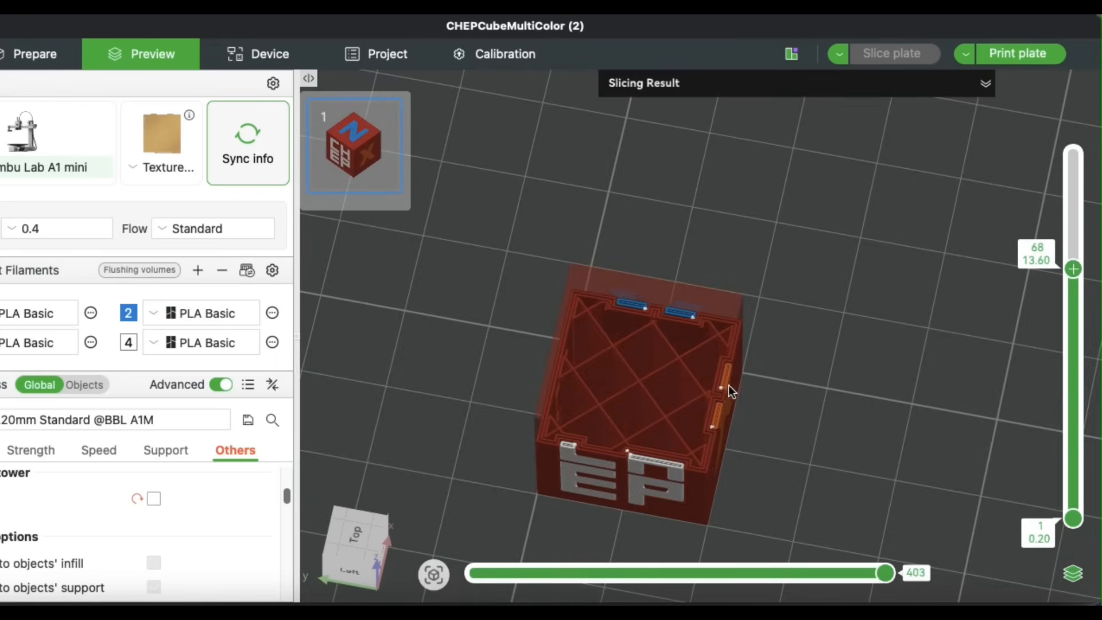
{"action": "mouse_move", "coordinate": [1087, 259]}
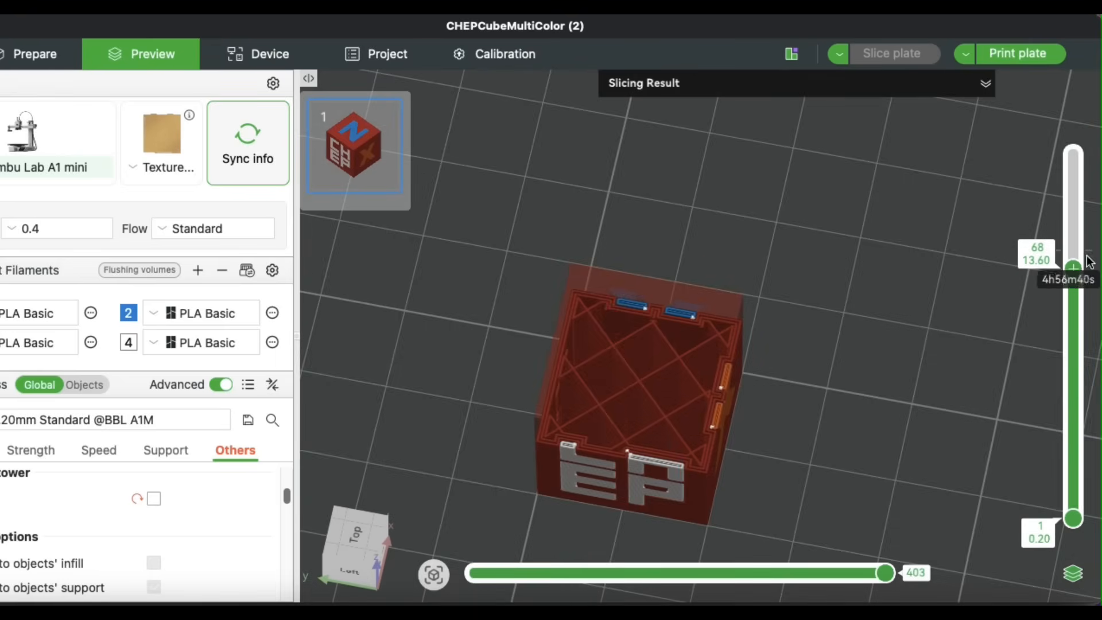
- Inspect the infill around layer 61, then download the design for 3D printing
{"action": "left_click_drag", "start_coordinate": [1072, 265], "coordinate": [1071, 484]}
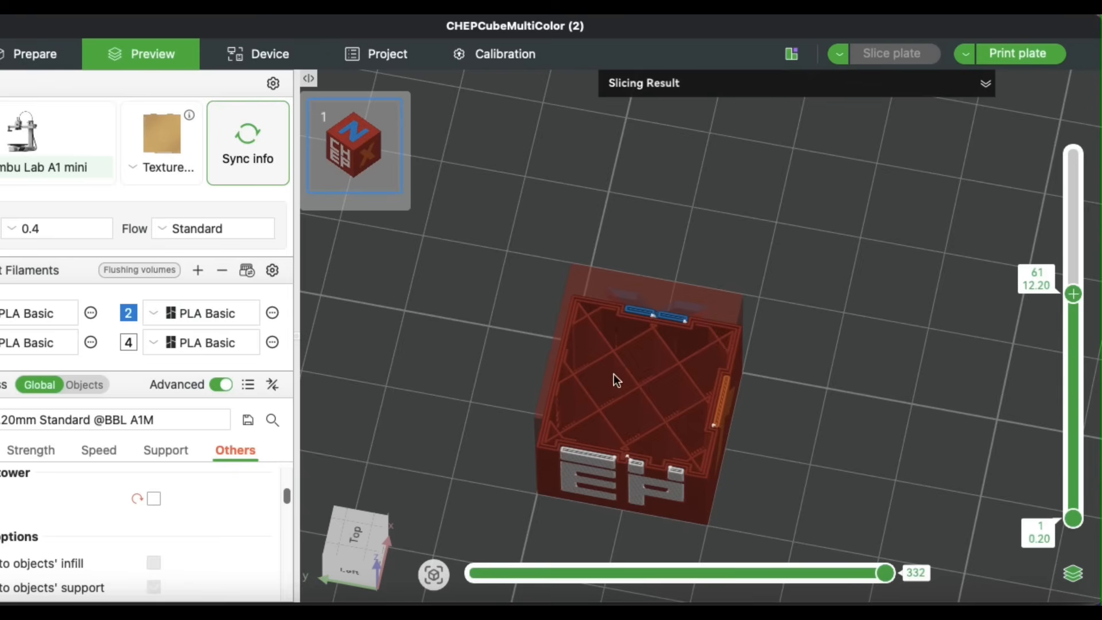
{"action": "left_click_drag", "start_coordinate": [1072, 294], "coordinate": [1071, 148]}
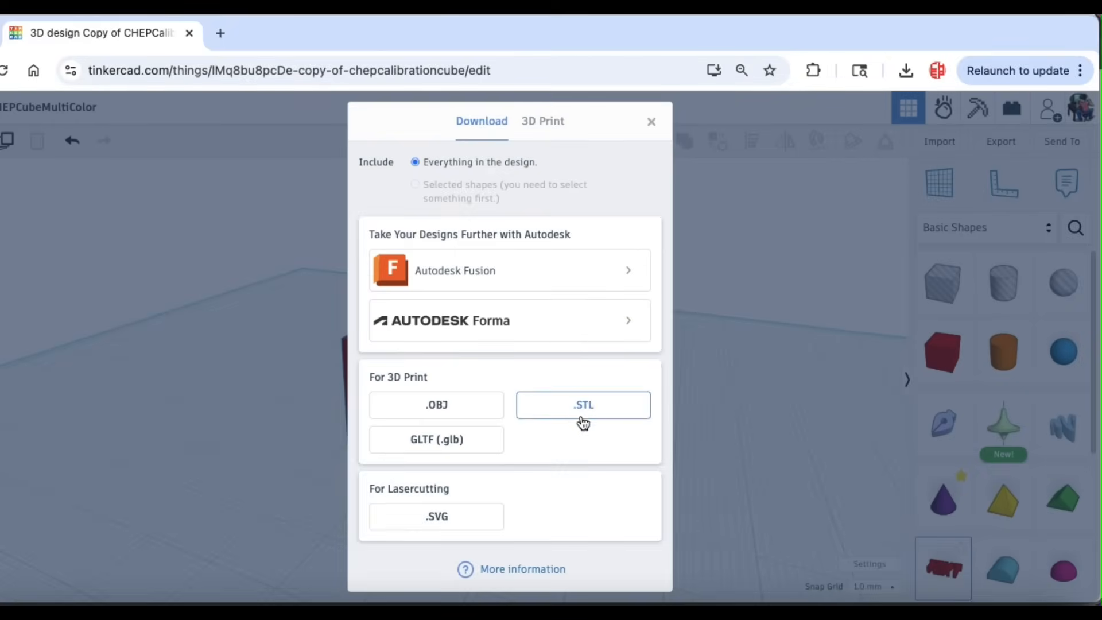
{"action": "left_click", "coordinate": [583, 404]}
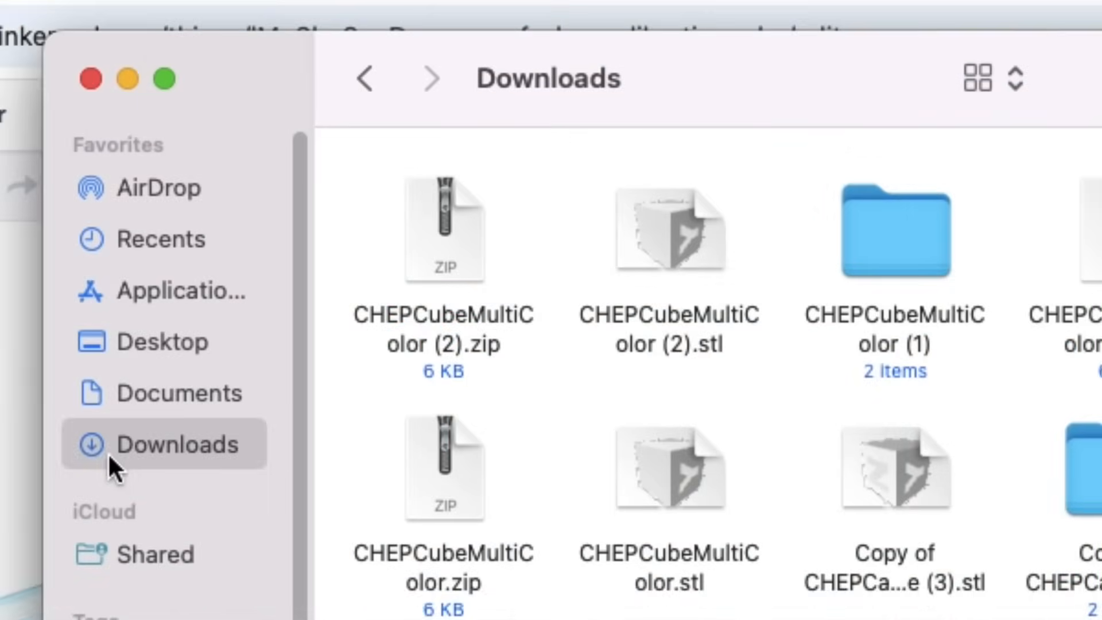
- Open the CHEPCubeMultiColor (2) folder in Downloads showing tinker.obj and obj.mtl
{"action": "left_click", "coordinate": [443, 228]}
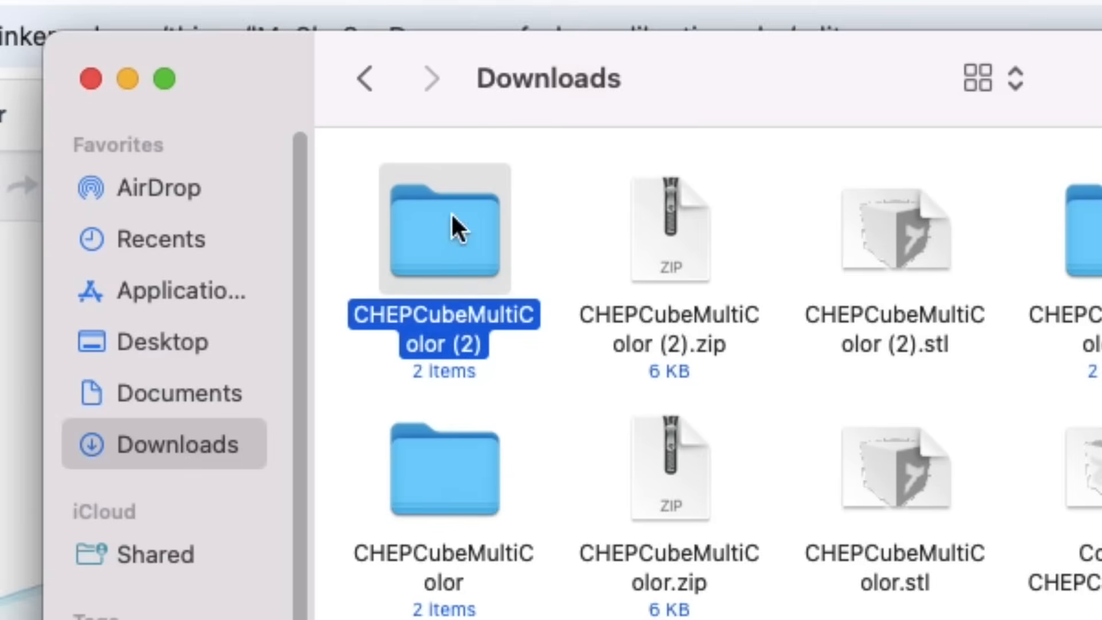
{"action": "double_click", "coordinate": [443, 226]}
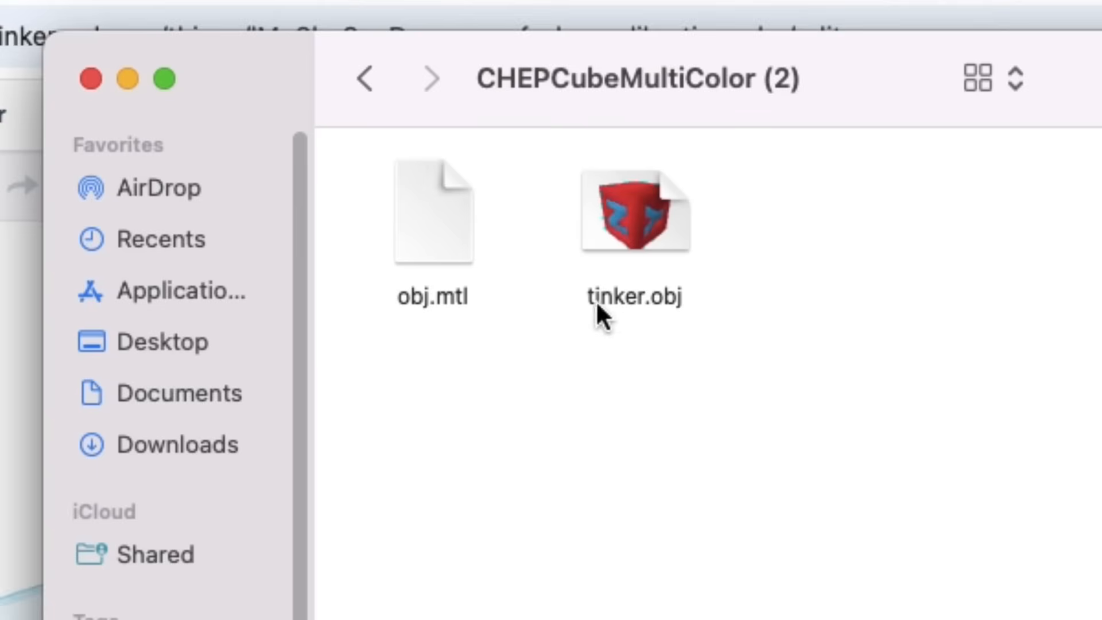
{"action": "mouse_move", "coordinate": [625, 321]}
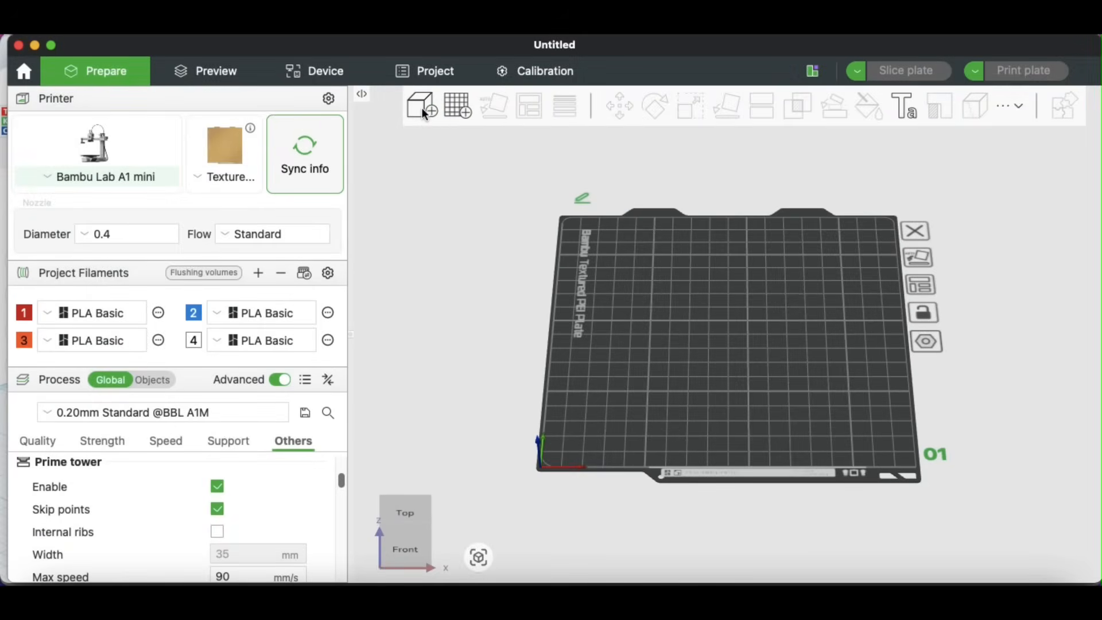
- Import tinker.obj from the CHEPCubeMultiColor (2) folder into the new project
{"action": "left_click", "coordinate": [419, 105]}
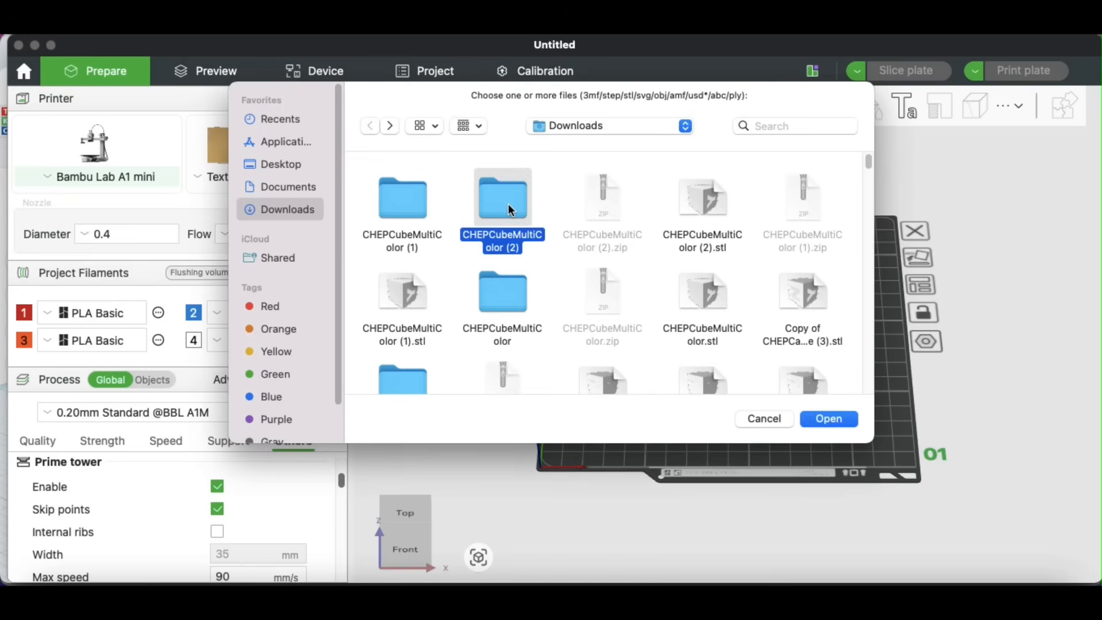
{"action": "double_click", "coordinate": [503, 197]}
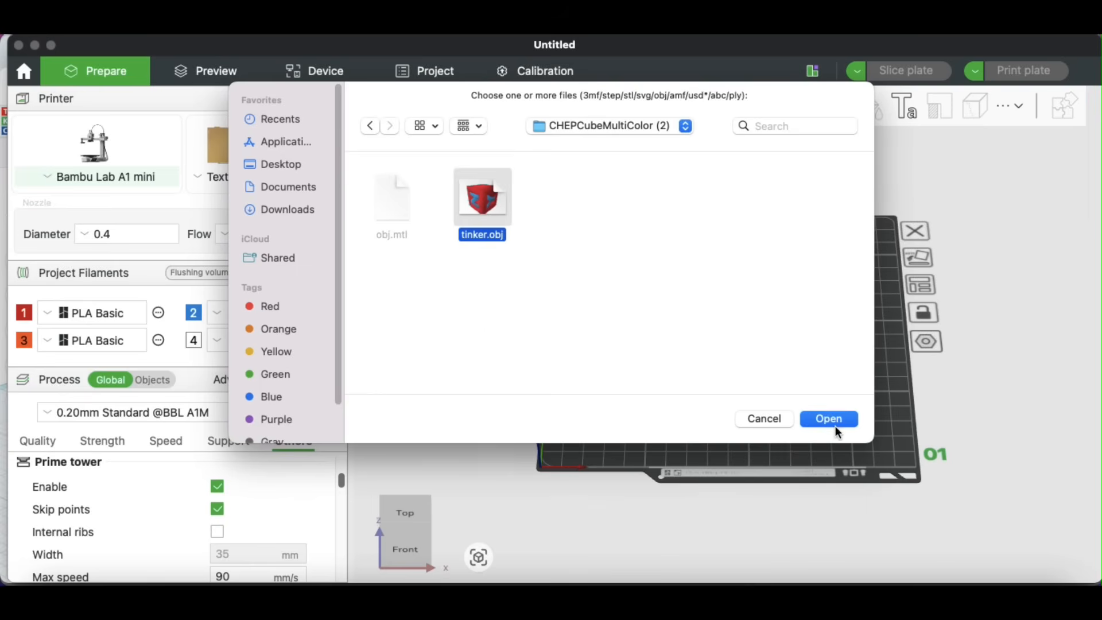
{"action": "left_click", "coordinate": [829, 417]}
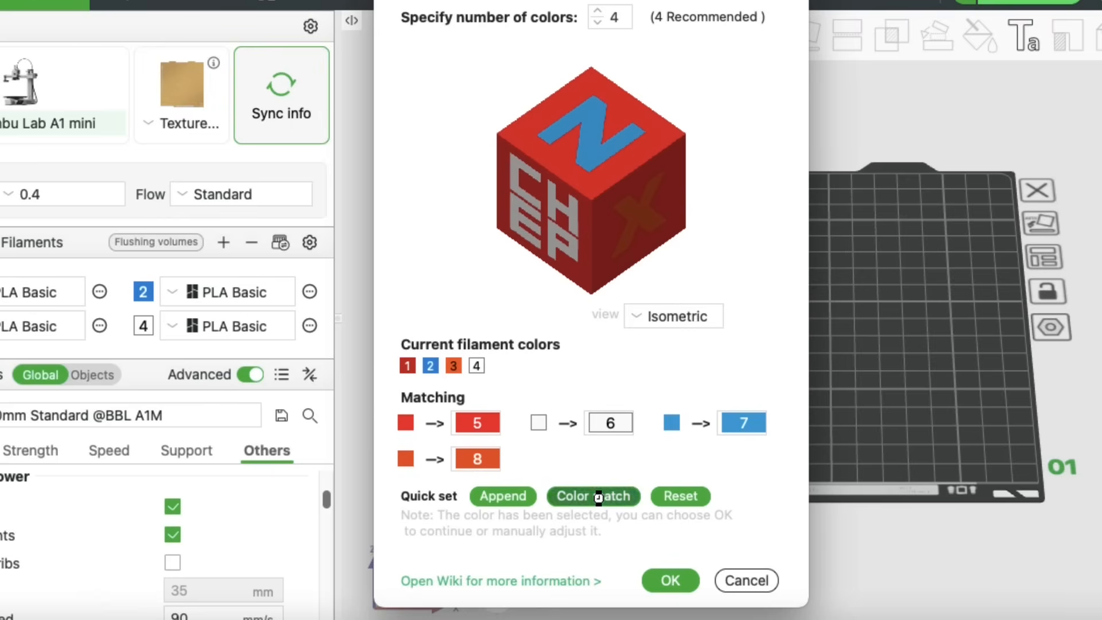
- Reset the colour mapping and colour-match the cube's four colours to filaments 1–4
{"action": "left_click", "coordinate": [595, 495]}
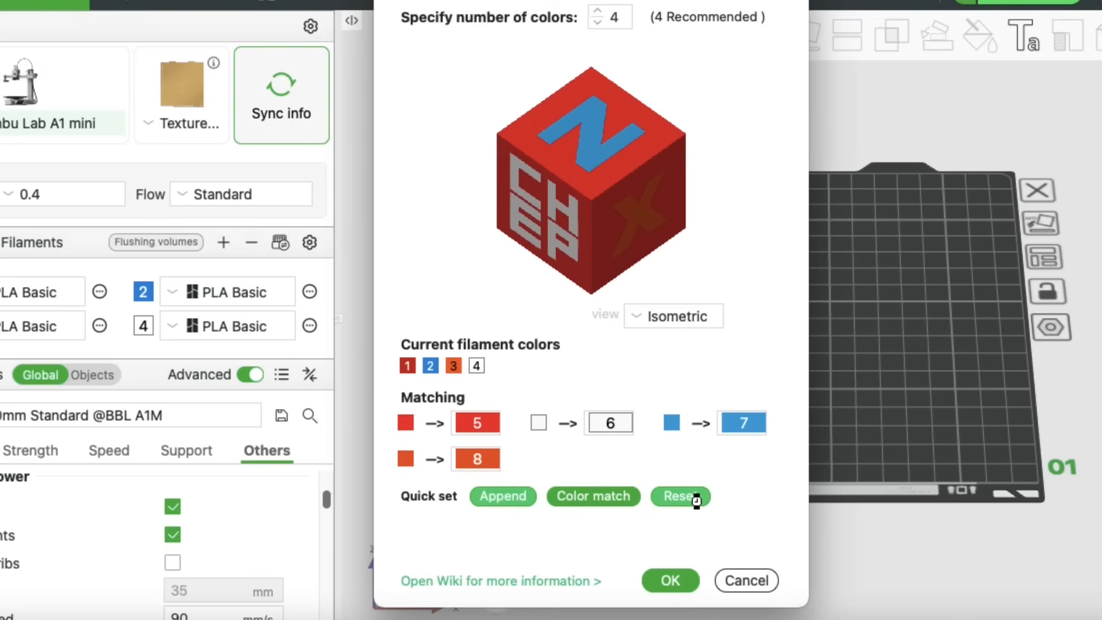
{"action": "left_click", "coordinate": [679, 495]}
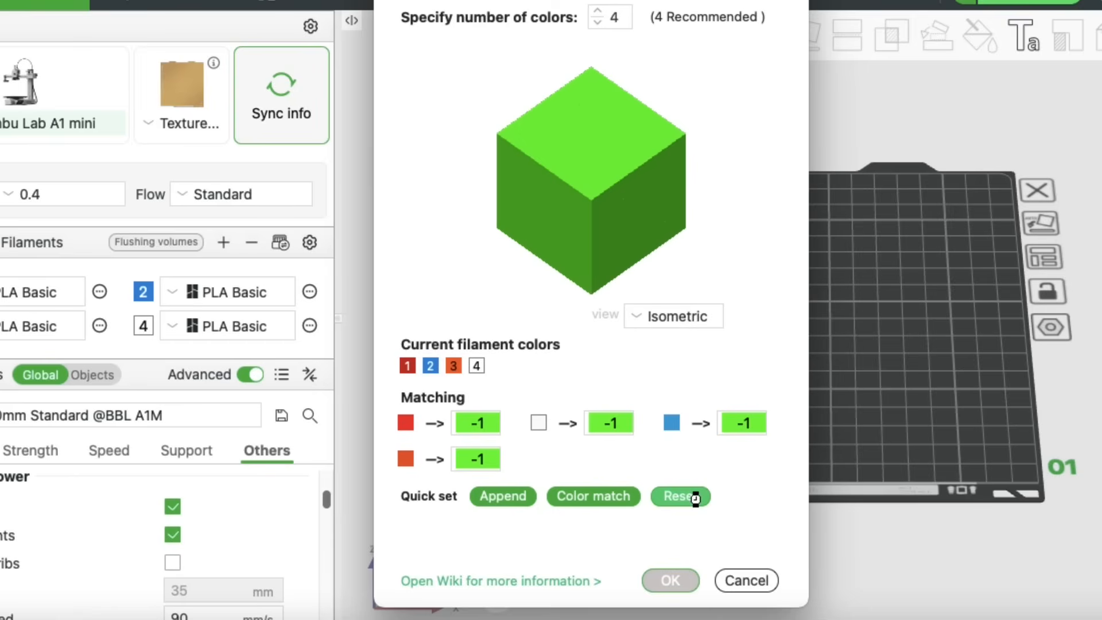
{"action": "left_click", "coordinate": [593, 496]}
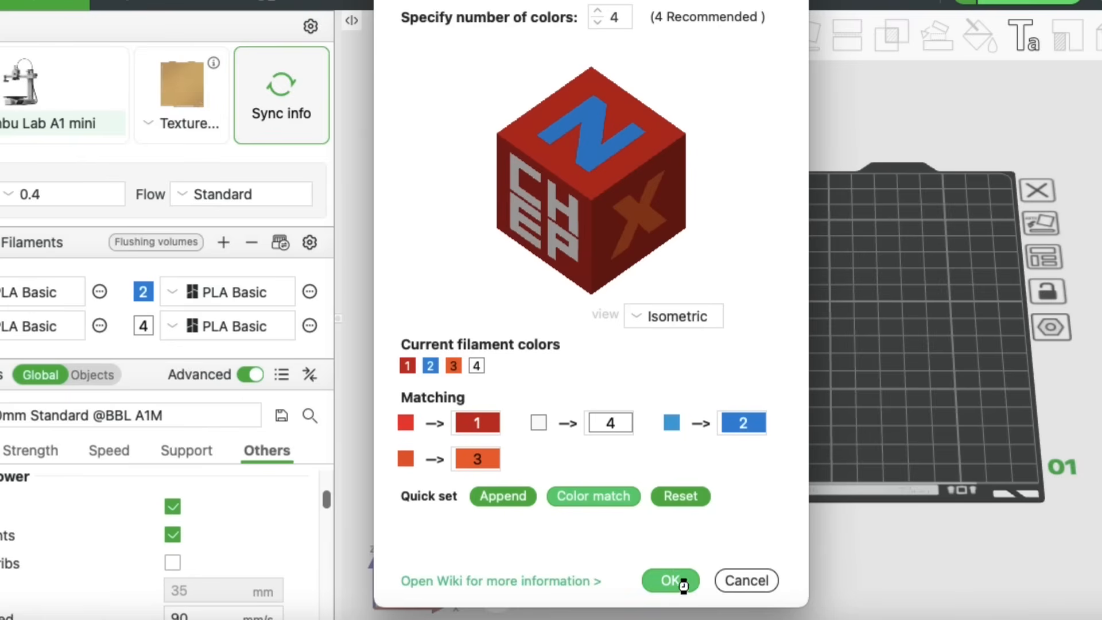
- Confirm the colour mapping and assign filament 3 to one part
{"action": "left_click", "coordinate": [670, 581]}
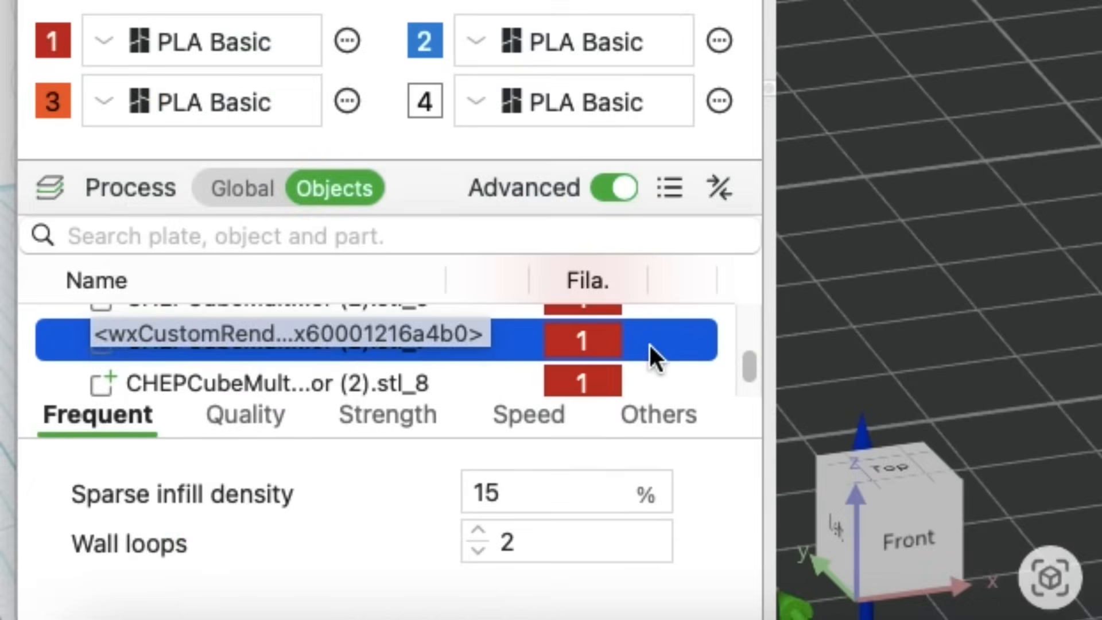
{"action": "left_click", "coordinate": [583, 342]}
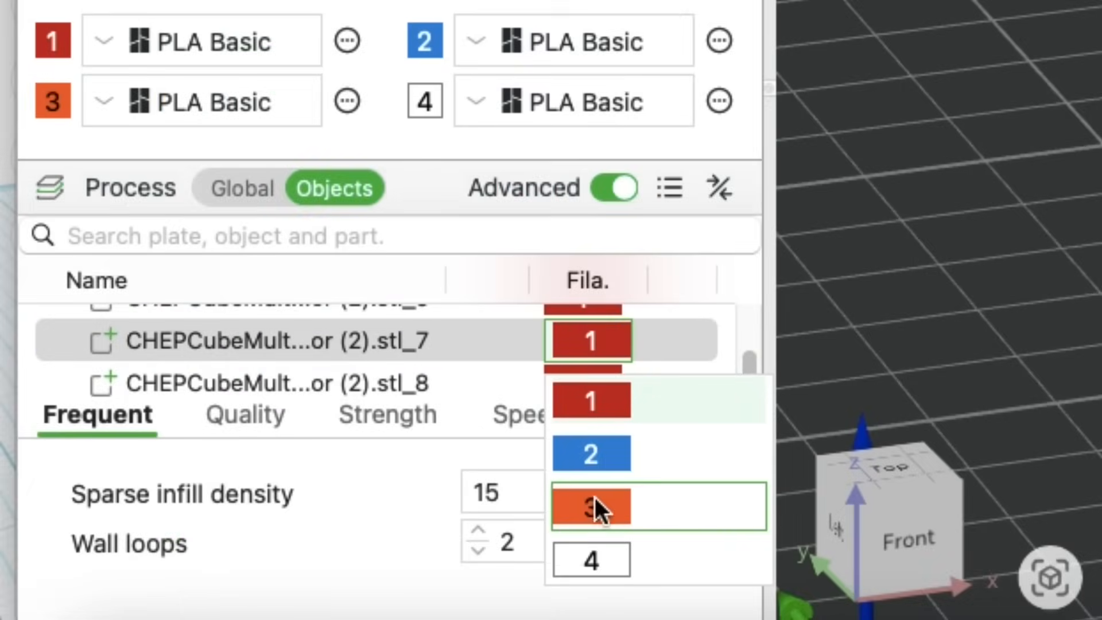
{"action": "left_click", "coordinate": [591, 559]}
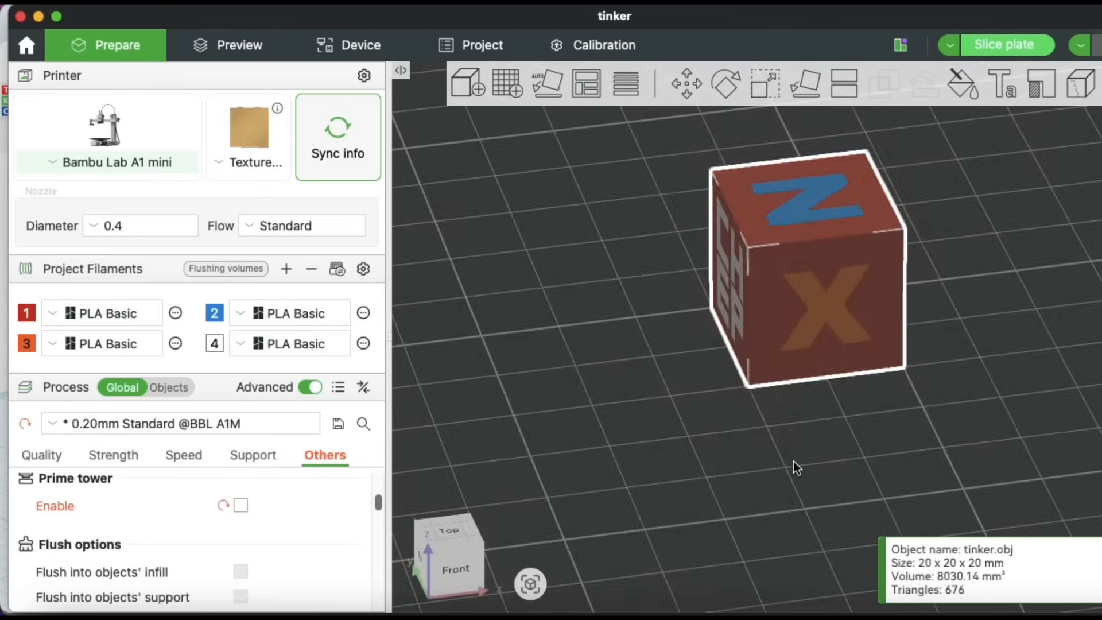
- Look over the coloured cube's CHEP face and disable the prime tower
{"action": "left_click_drag", "start_coordinate": [798, 467], "coordinate": [878, 462]}
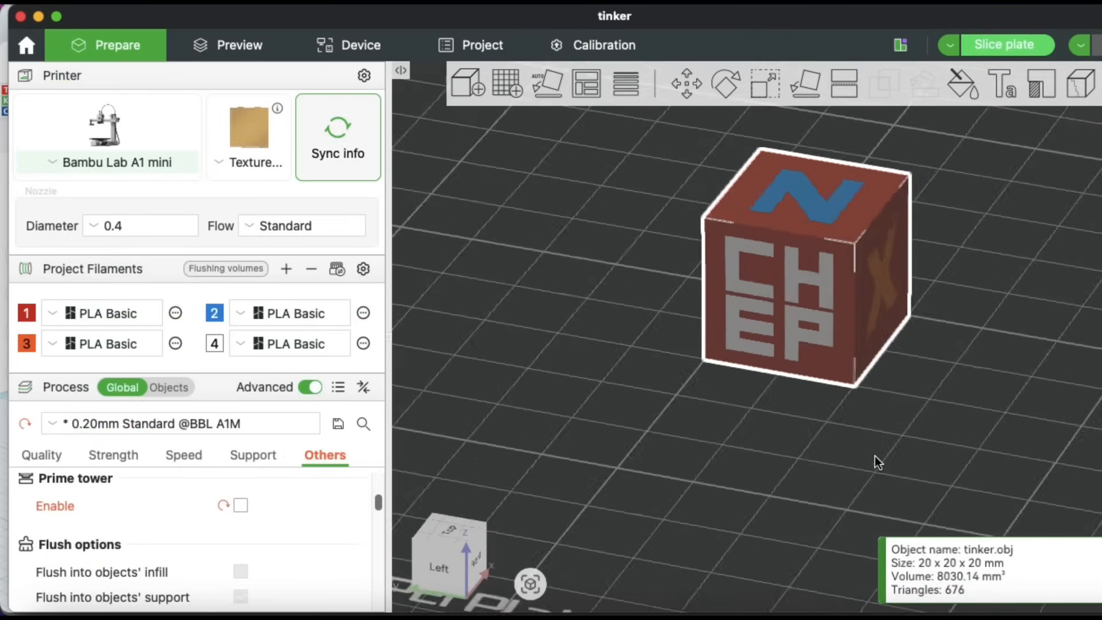
{"action": "left_click", "coordinate": [241, 505]}
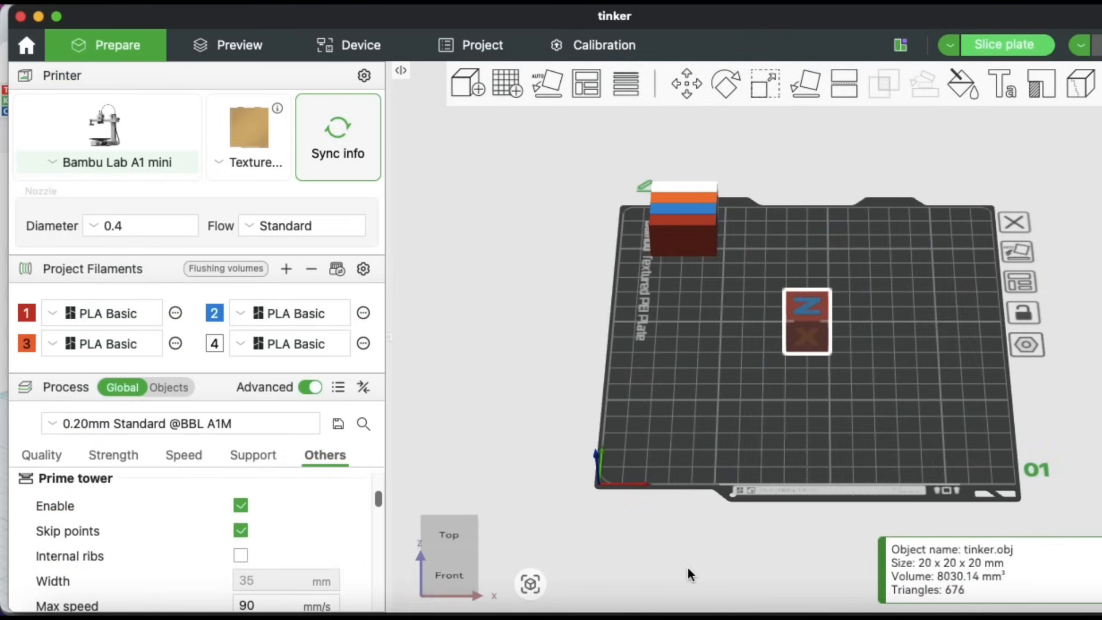
{"action": "mouse_move", "coordinate": [225, 496]}
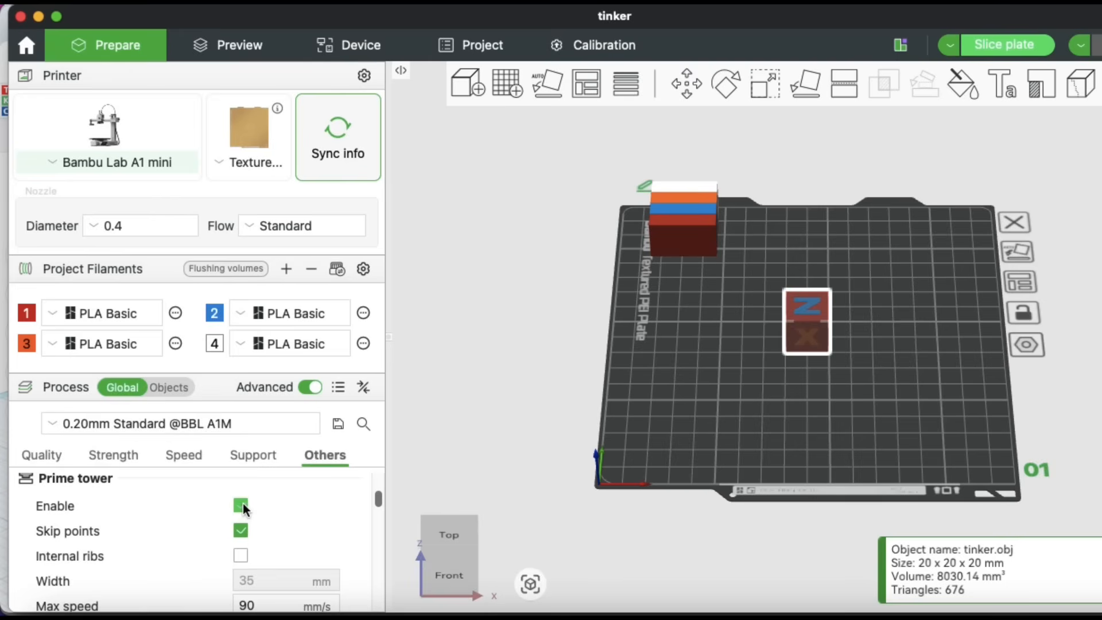
{"action": "left_click", "coordinate": [240, 505]}
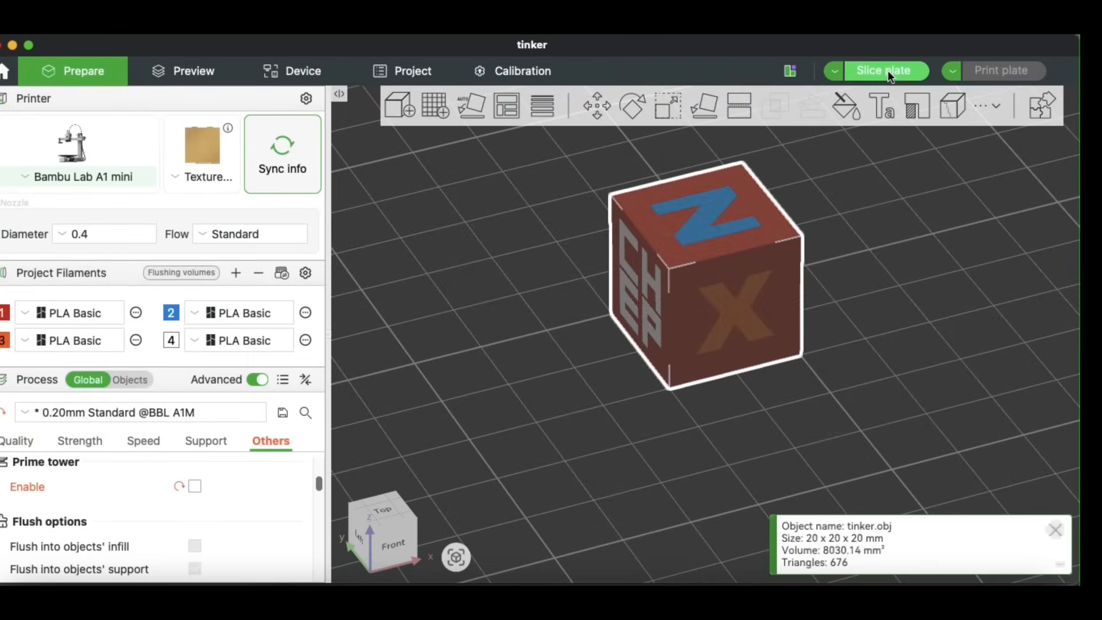
{"action": "left_click", "coordinate": [884, 70]}
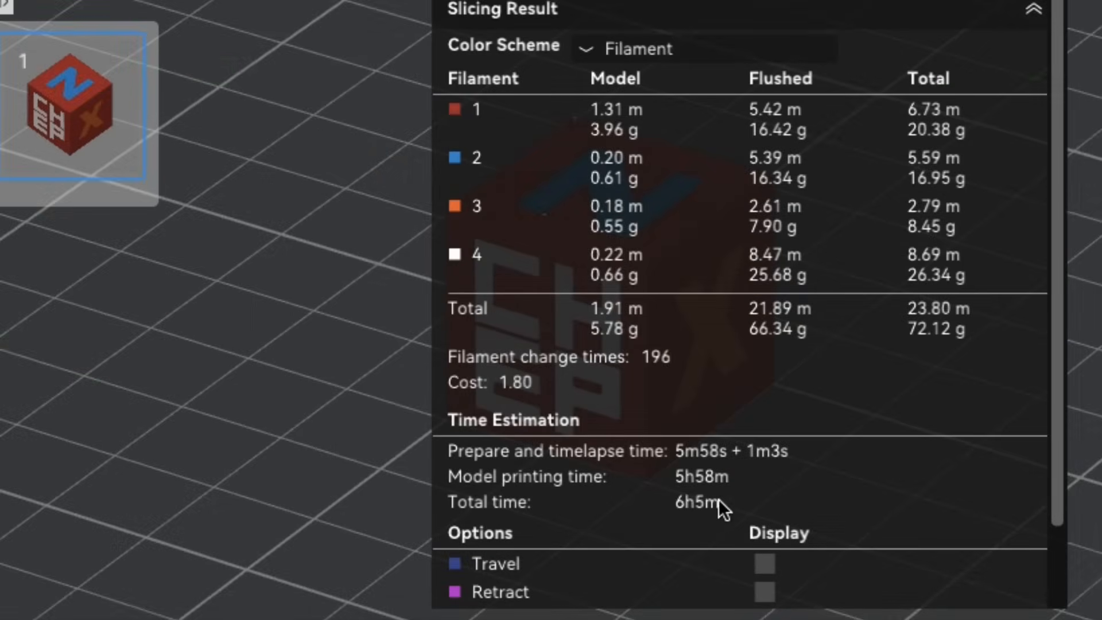
{"action": "mouse_move", "coordinate": [675, 523]}
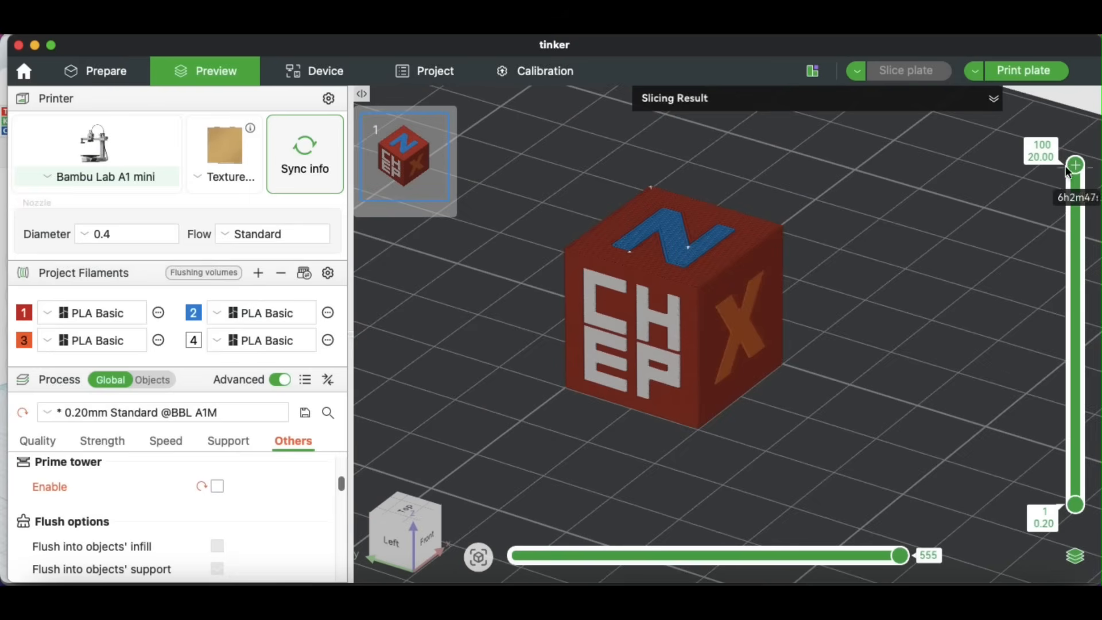
{"action": "left_click_drag", "start_coordinate": [1074, 168], "coordinate": [1074, 179]}
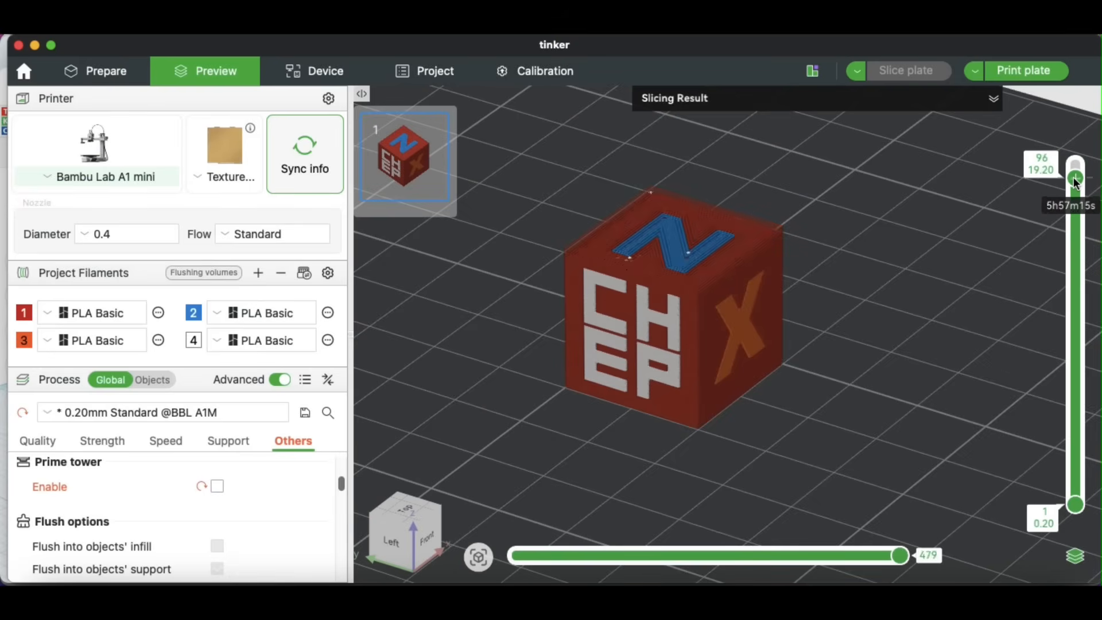
{"action": "left_click_drag", "start_coordinate": [1075, 179], "coordinate": [1075, 260]}
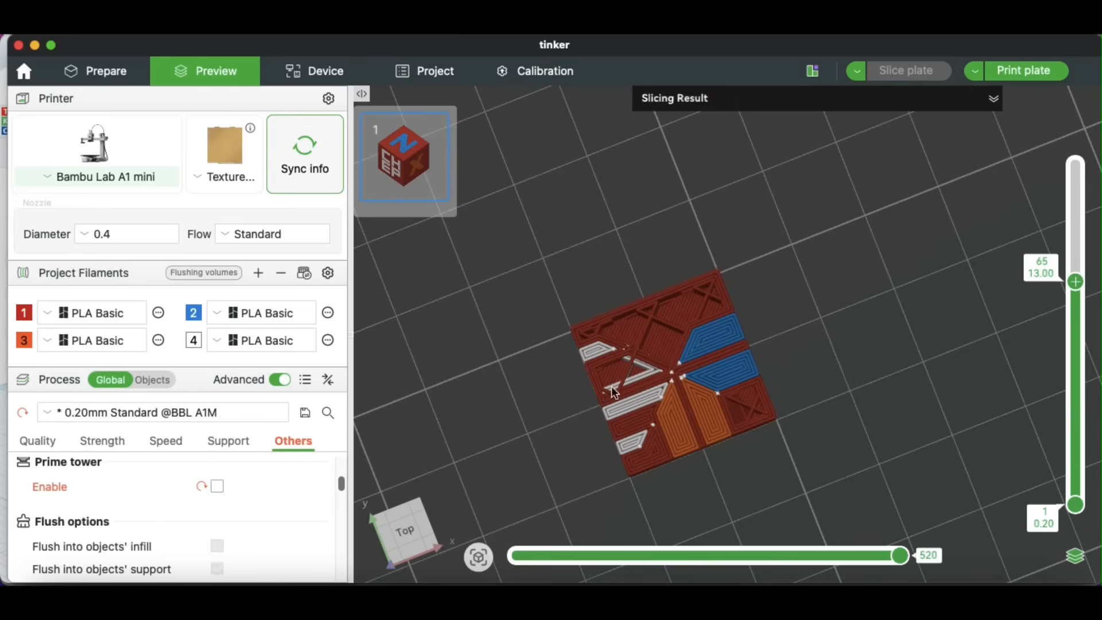
{"action": "mouse_move", "coordinate": [851, 420]}
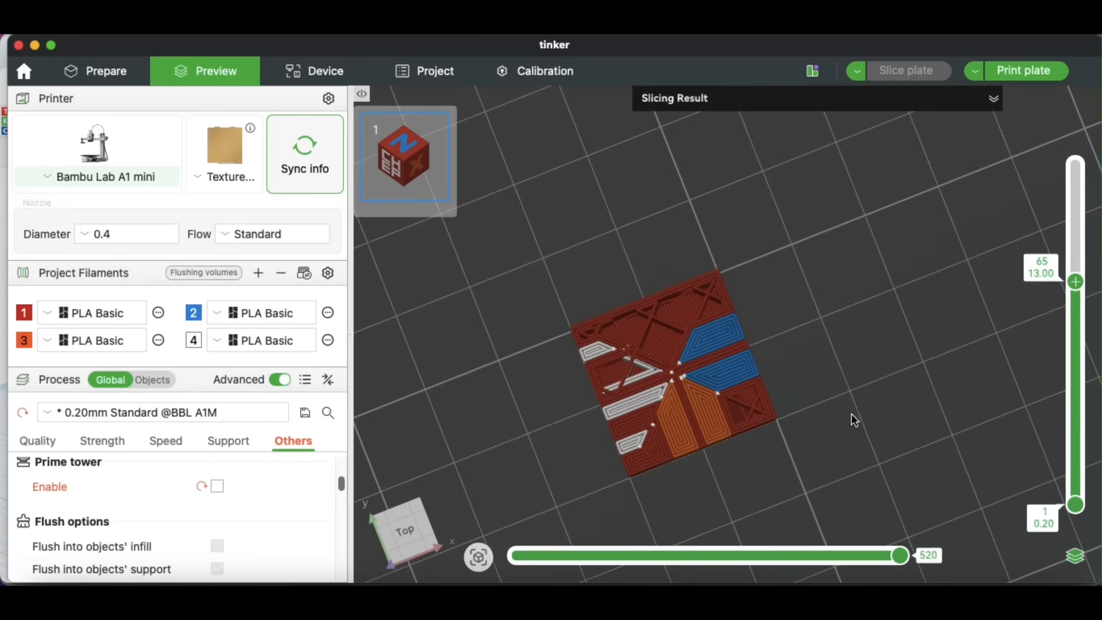
{"action": "left_click_drag", "start_coordinate": [853, 419], "coordinate": [833, 360]}
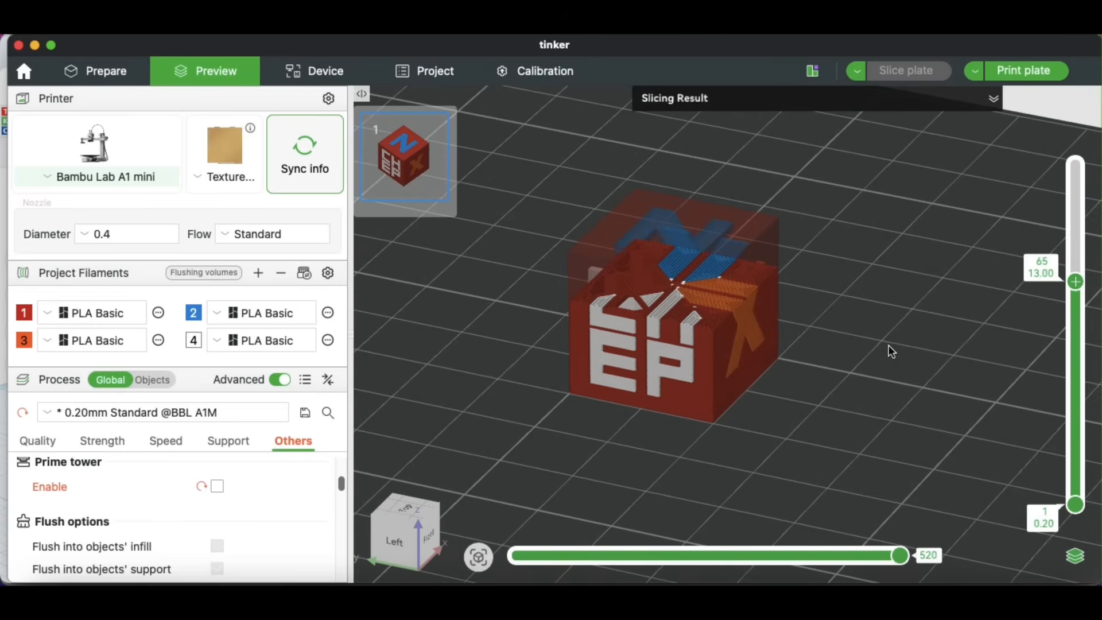
{"action": "left_click_drag", "start_coordinate": [1074, 288], "coordinate": [1074, 449]}
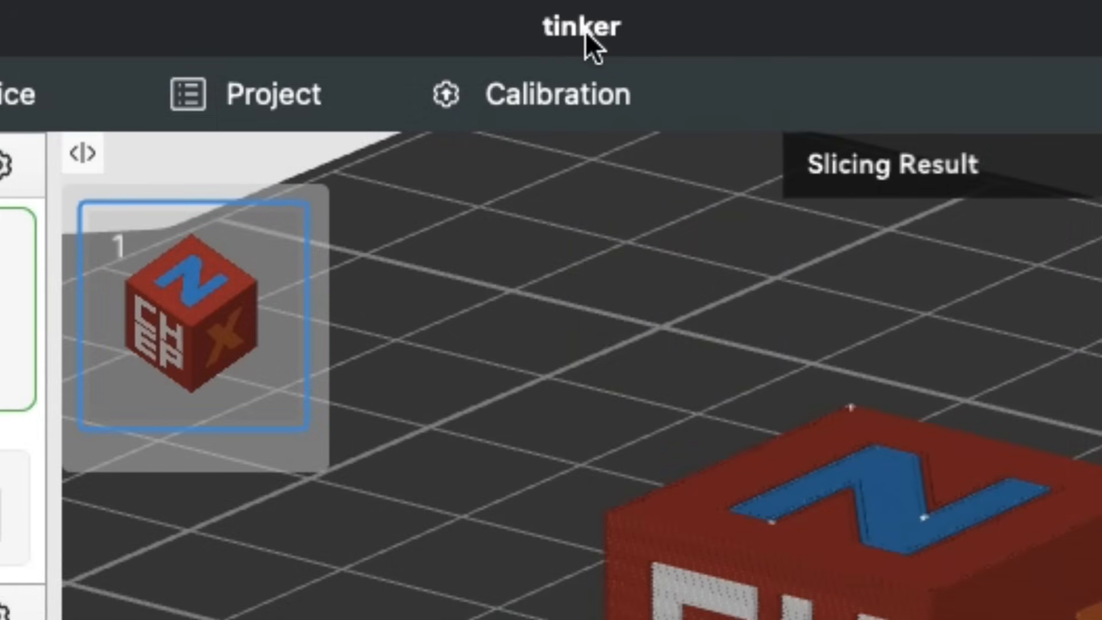
{"action": "mouse_move", "coordinate": [612, 40]}
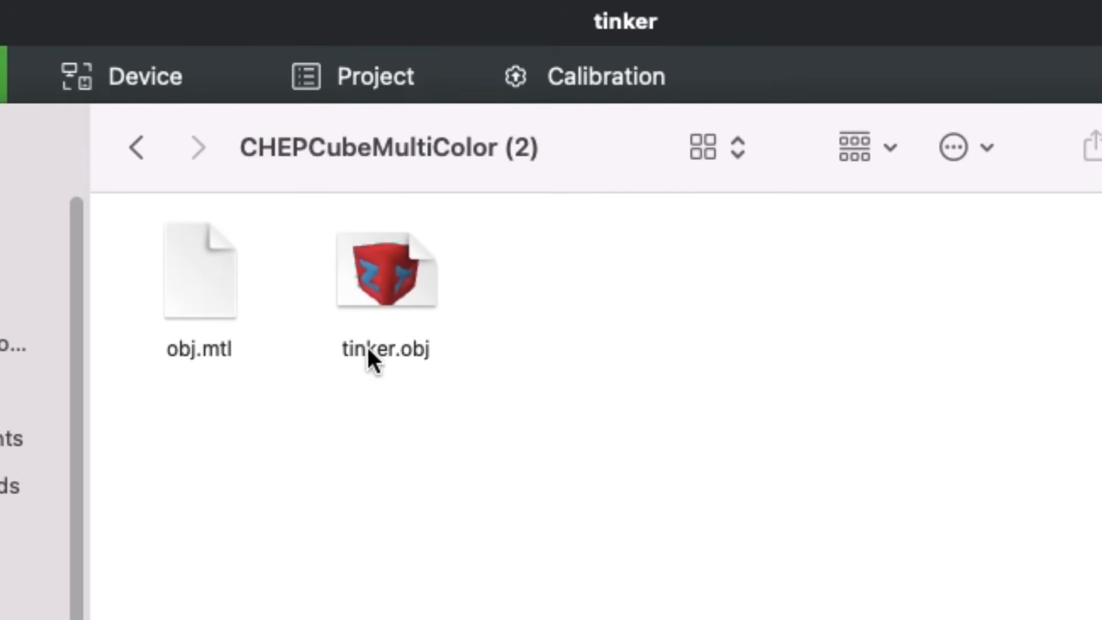
- Locate tinker.obj in Finder before starting a fresh empty project
{"action": "double_click", "coordinate": [386, 275]}
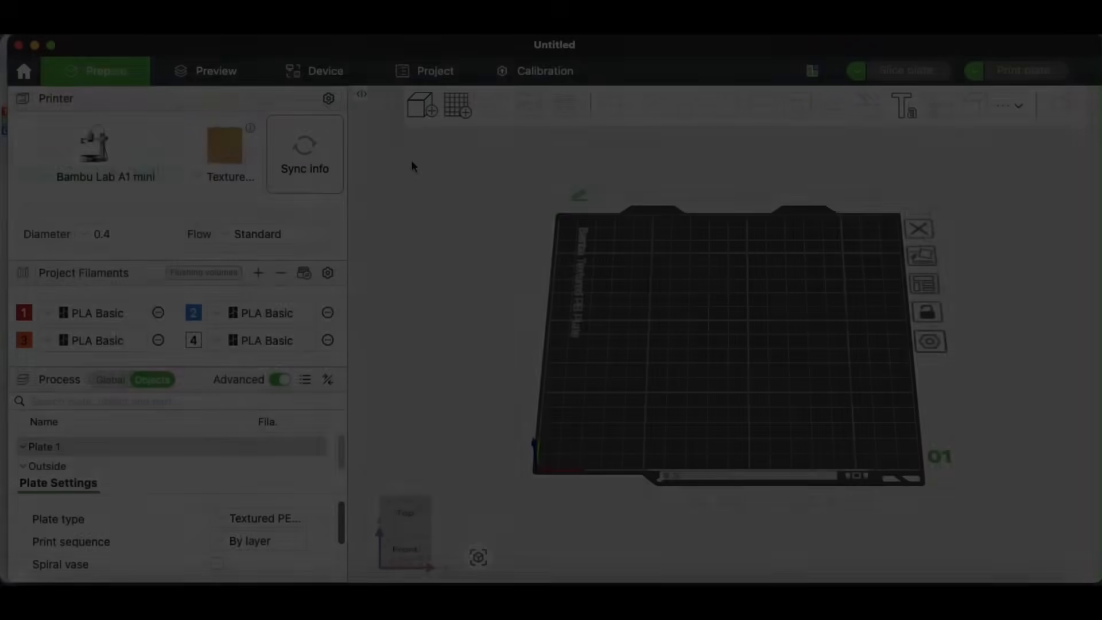
- Import the CHEPCubeMultiColor OBJ, keeping its four colours as new filaments 5–8
{"action": "left_click", "coordinate": [422, 105]}
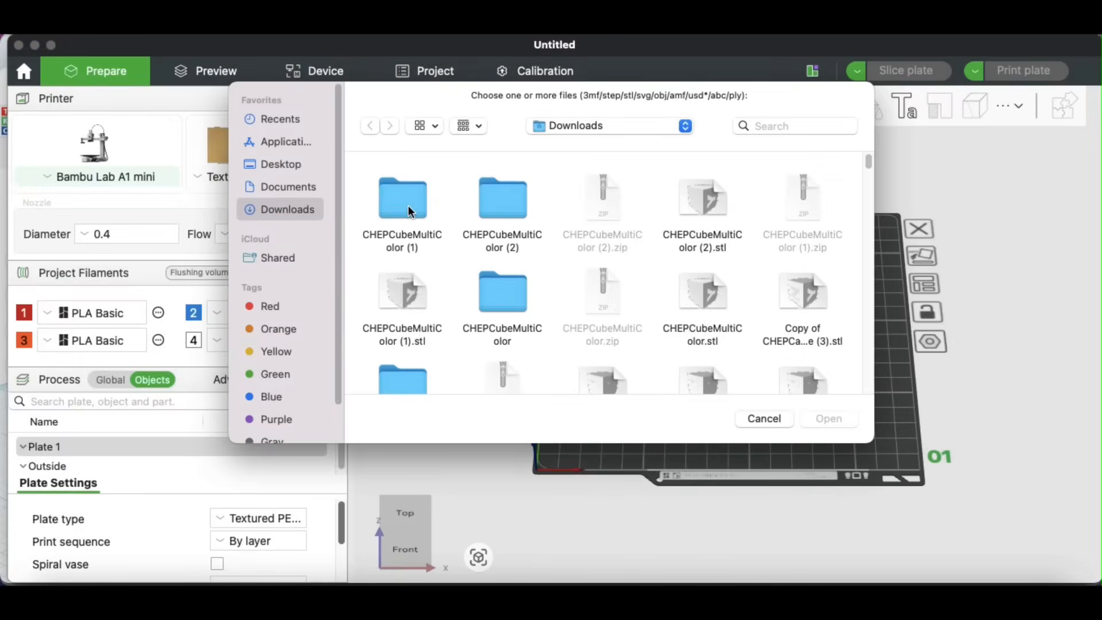
{"action": "double_click", "coordinate": [401, 198]}
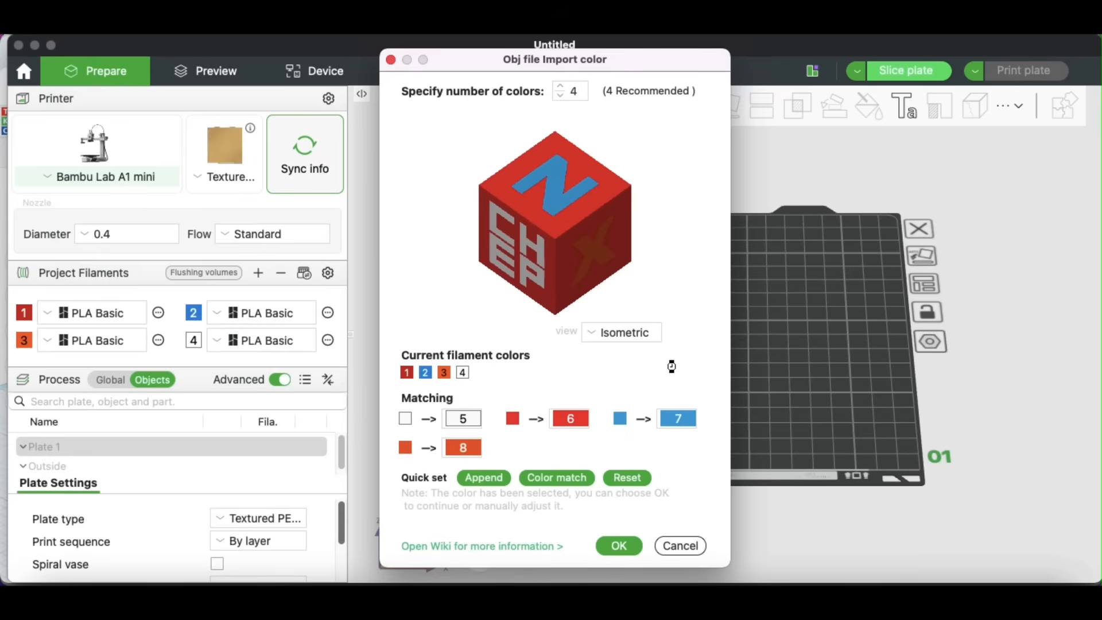
{"action": "mouse_move", "coordinate": [654, 533]}
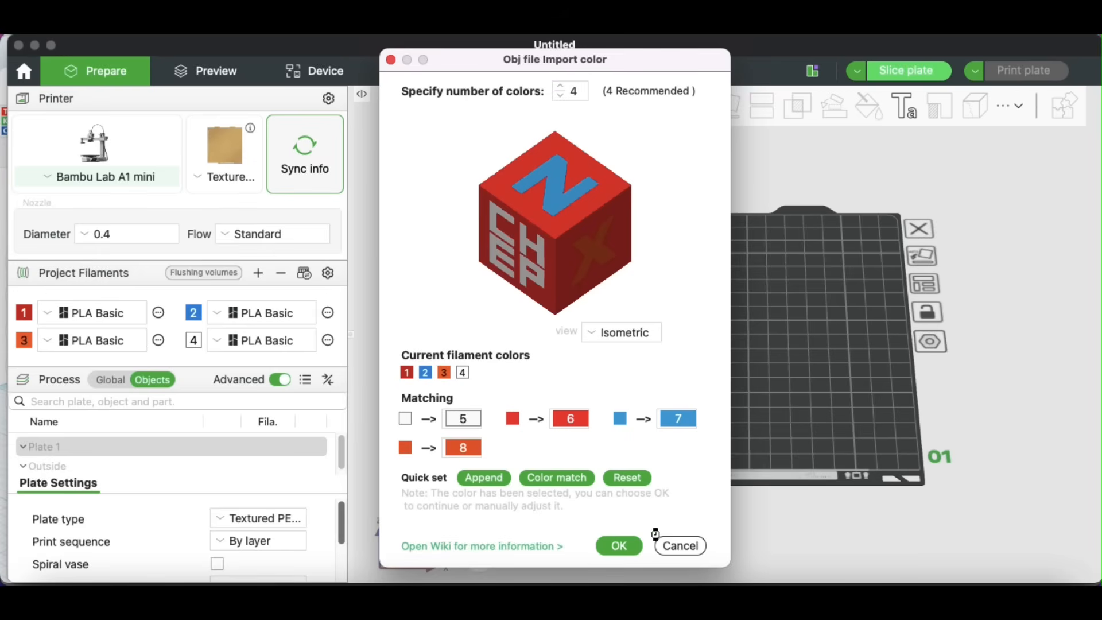
{"action": "mouse_move", "coordinate": [636, 443]}
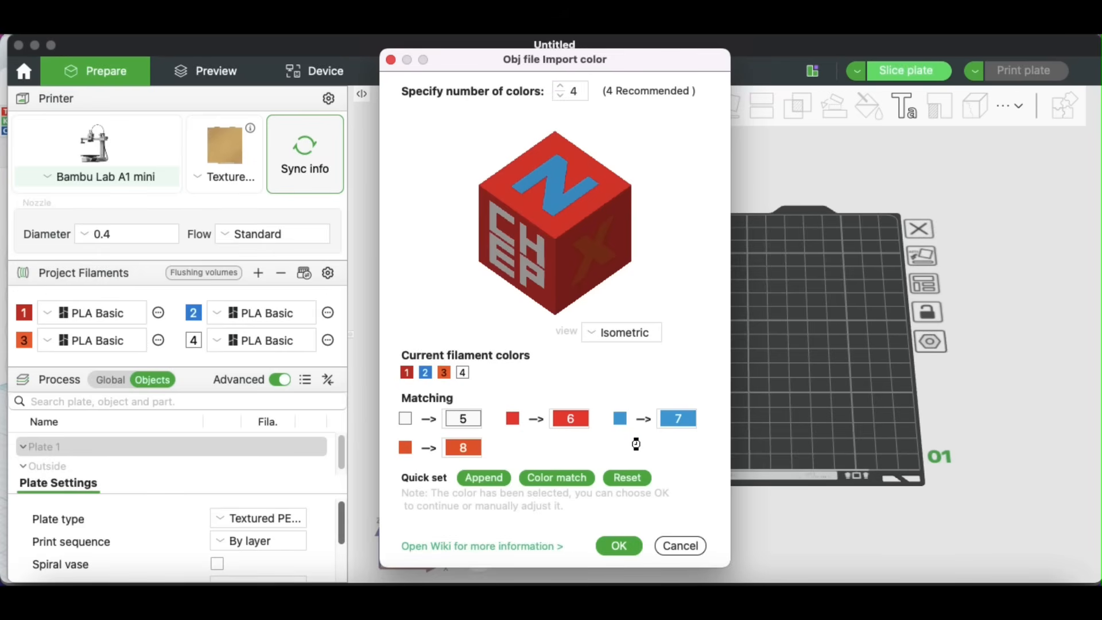
{"action": "mouse_move", "coordinate": [623, 528]}
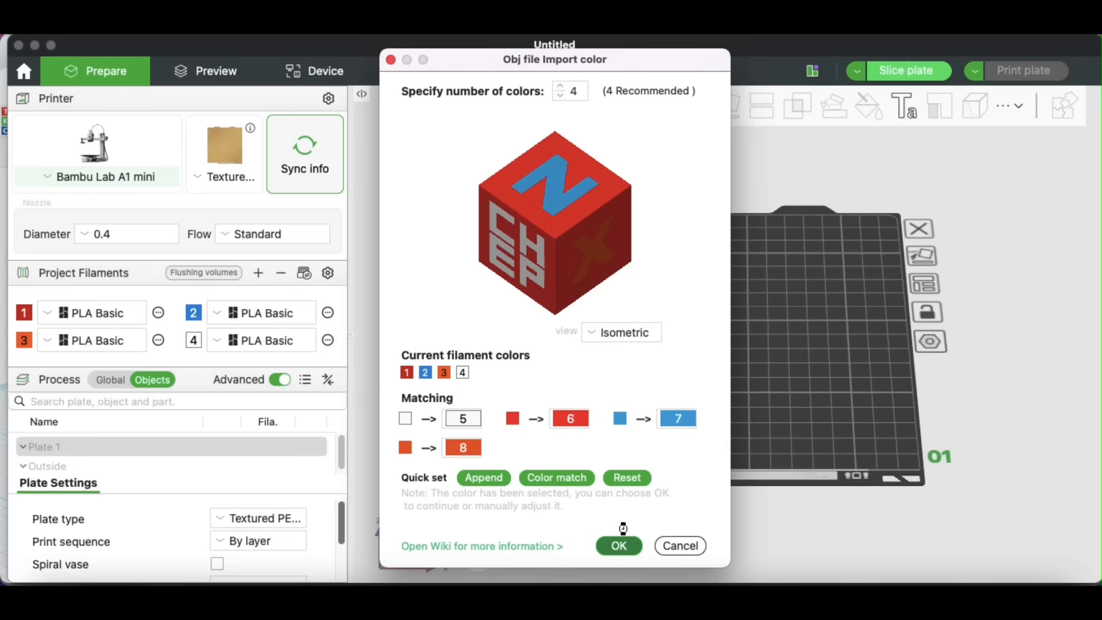
{"action": "left_click", "coordinate": [618, 546]}
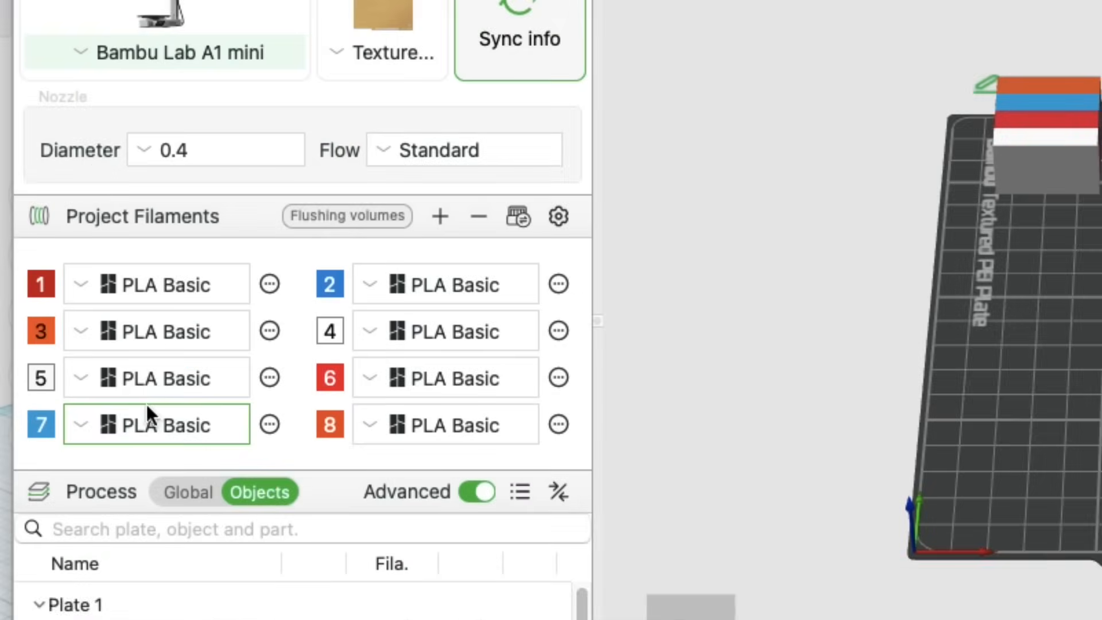
{"action": "left_click", "coordinate": [445, 376]}
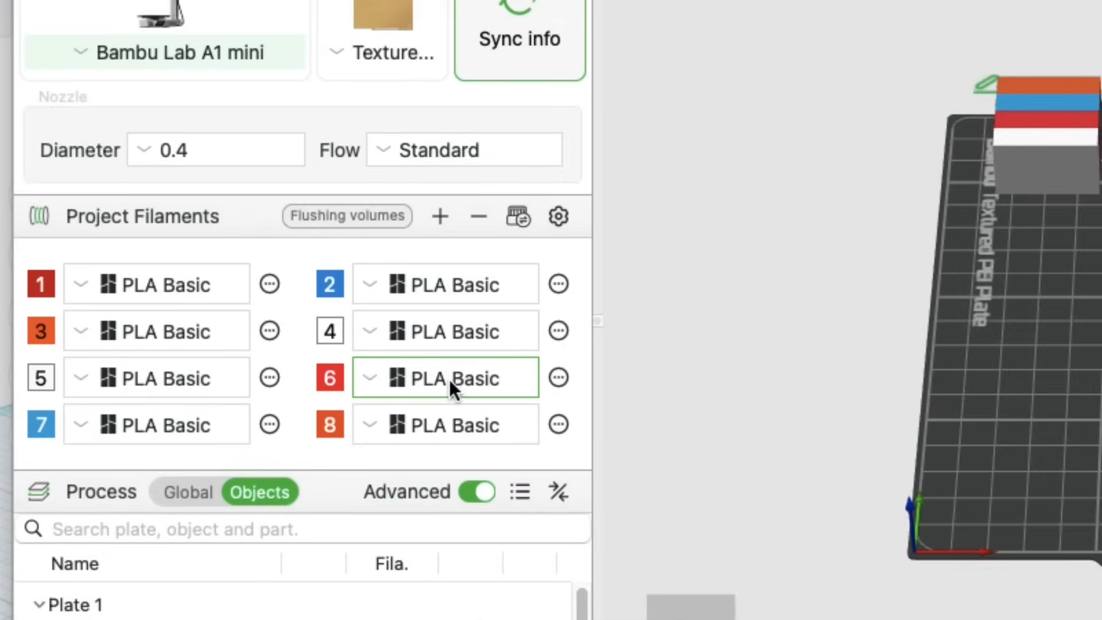
{"action": "left_click", "coordinate": [466, 425]}
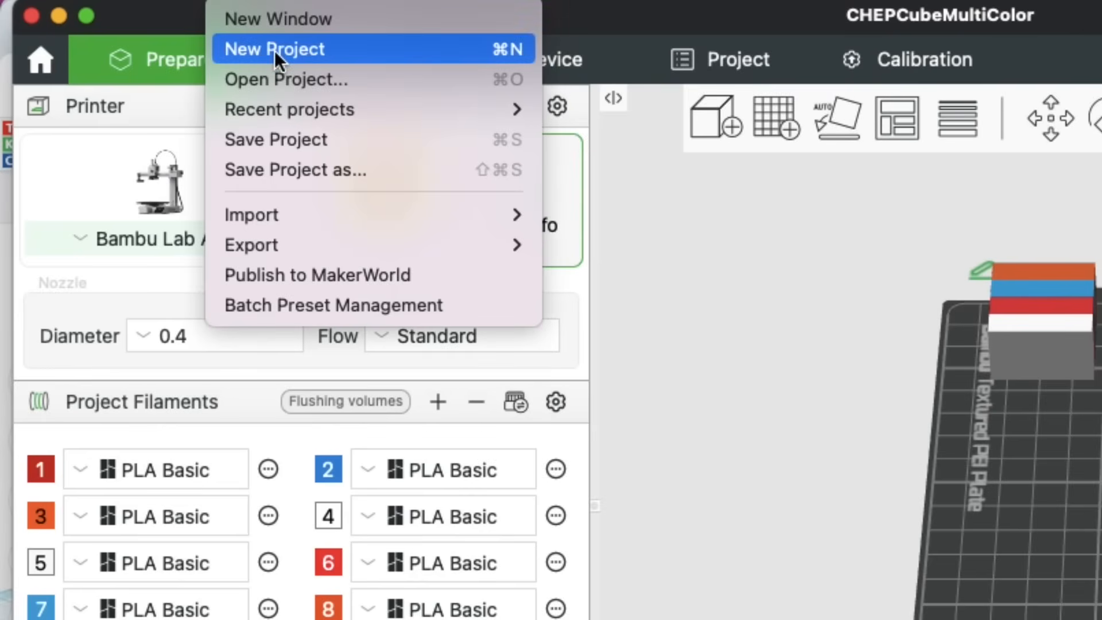
- Start a new project discarding changes and delete a duplicate filament, leaving six
{"action": "left_click", "coordinate": [274, 48]}
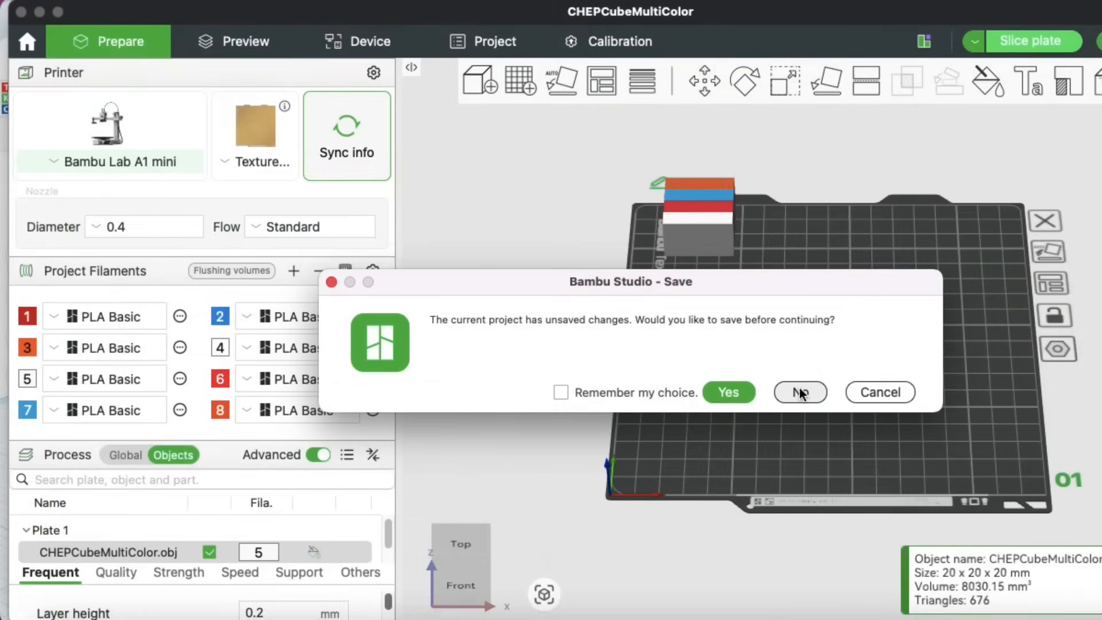
{"action": "left_click", "coordinate": [801, 392]}
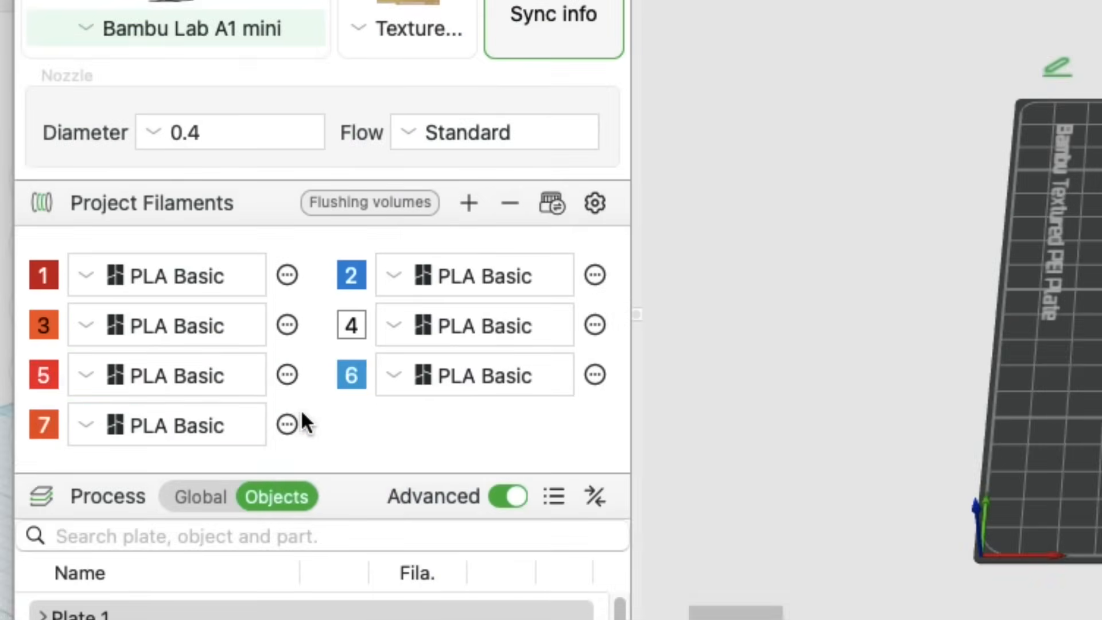
{"action": "left_click", "coordinate": [287, 425]}
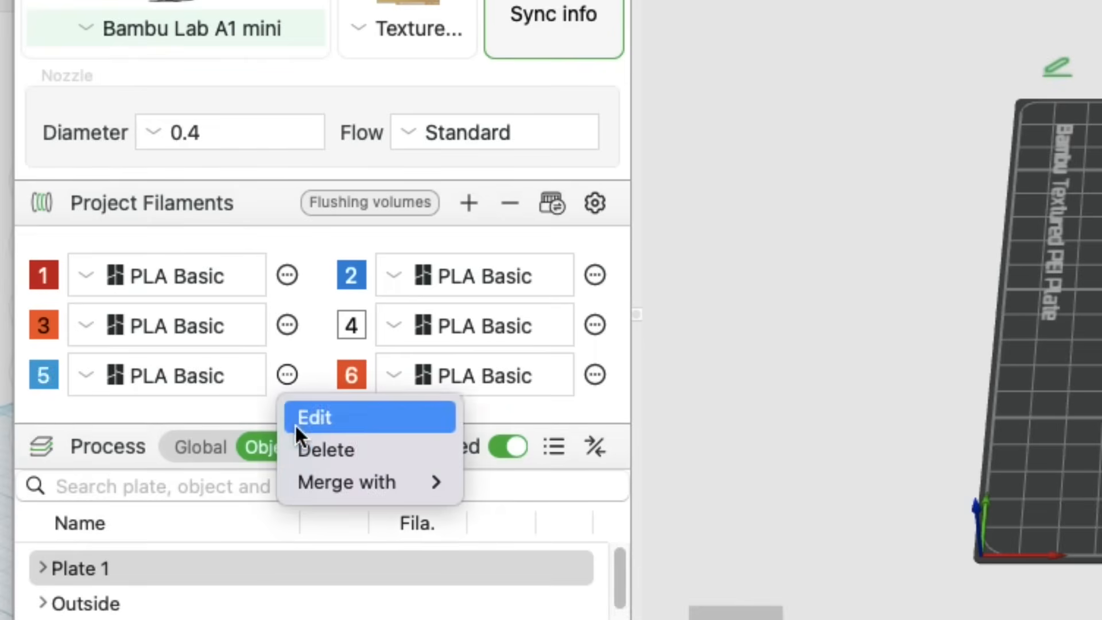
{"action": "left_click", "coordinate": [326, 450]}
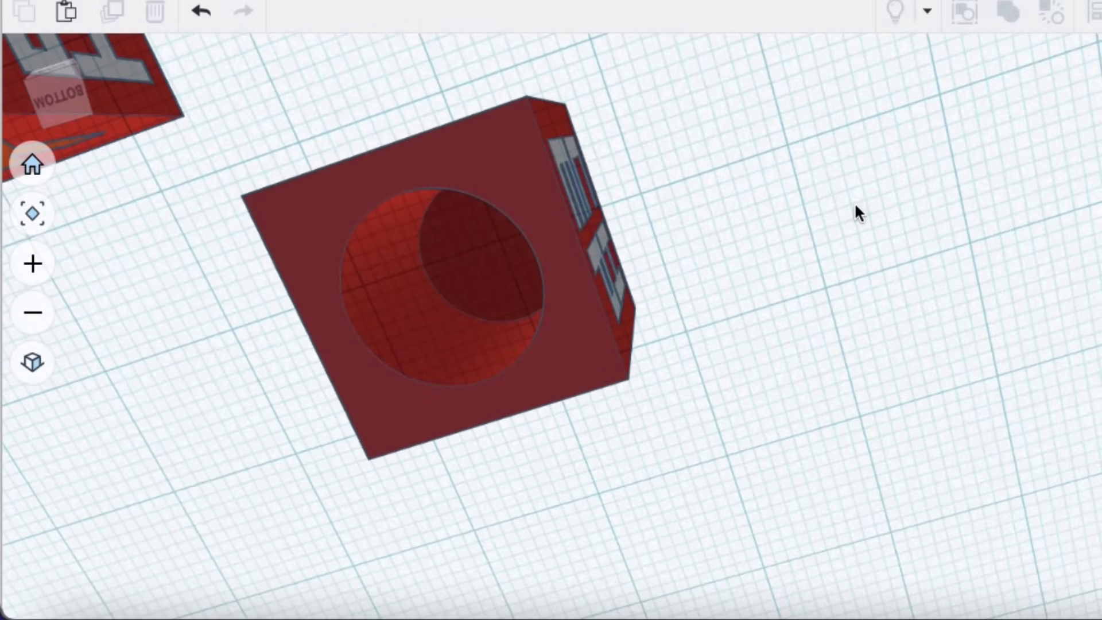
- Check the cube's hollow centre and export everything in the design as an OBJ
{"action": "left_click_drag", "start_coordinate": [857, 215], "coordinate": [709, 285]}
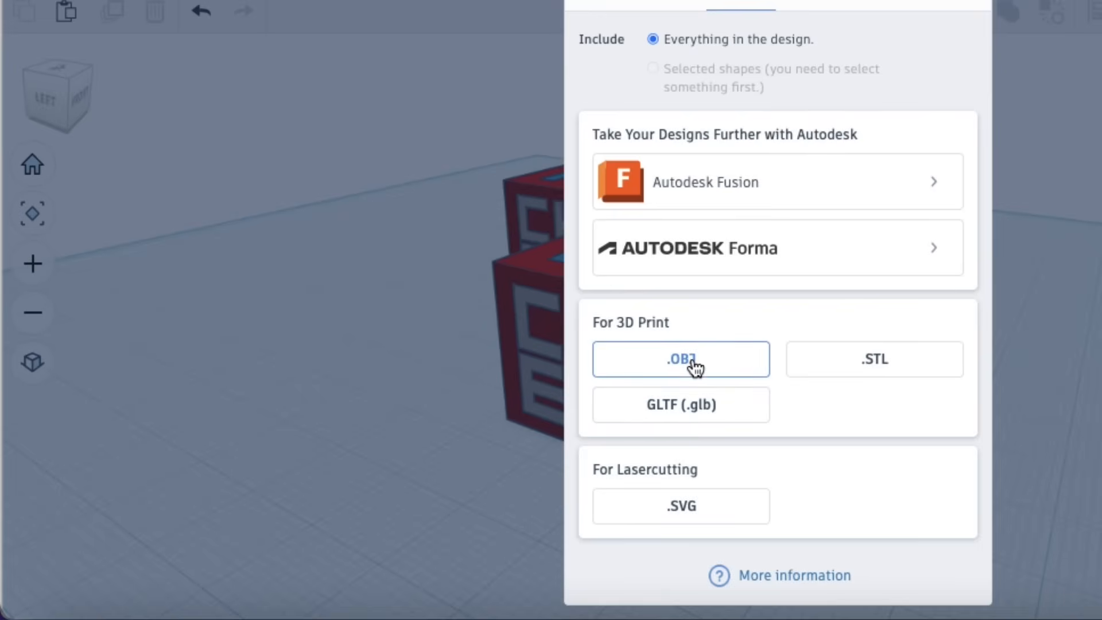
{"action": "left_click", "coordinate": [680, 358]}
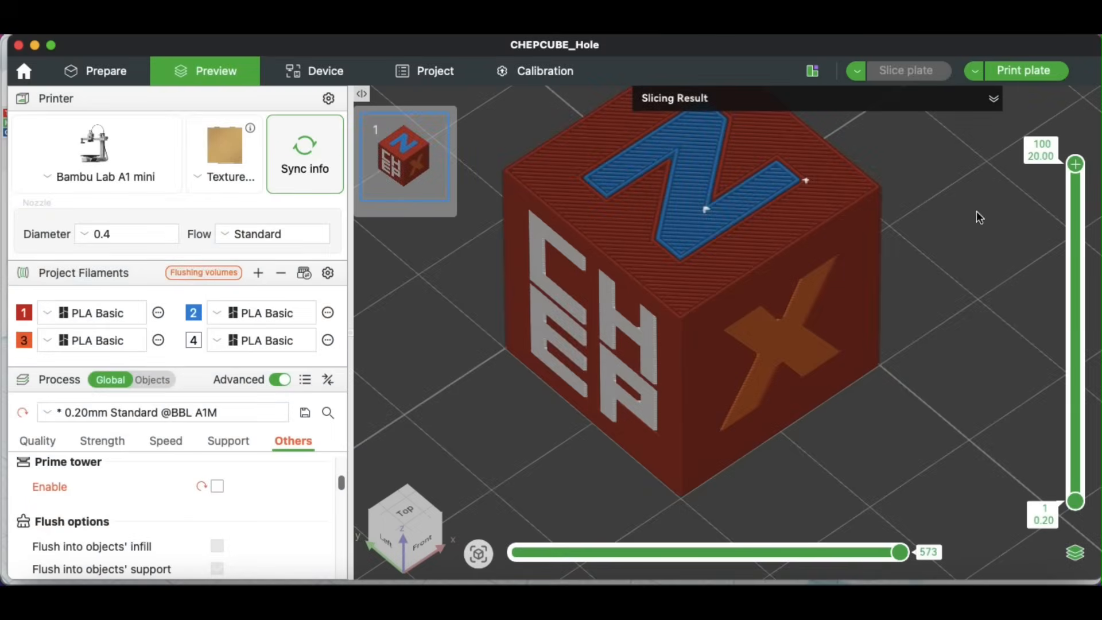
- Step the CHEPCUBE_Hole preview down to layers near the base and back up, showing the round cavity
{"action": "left_click_drag", "start_coordinate": [1074, 165], "coordinate": [1074, 188]}
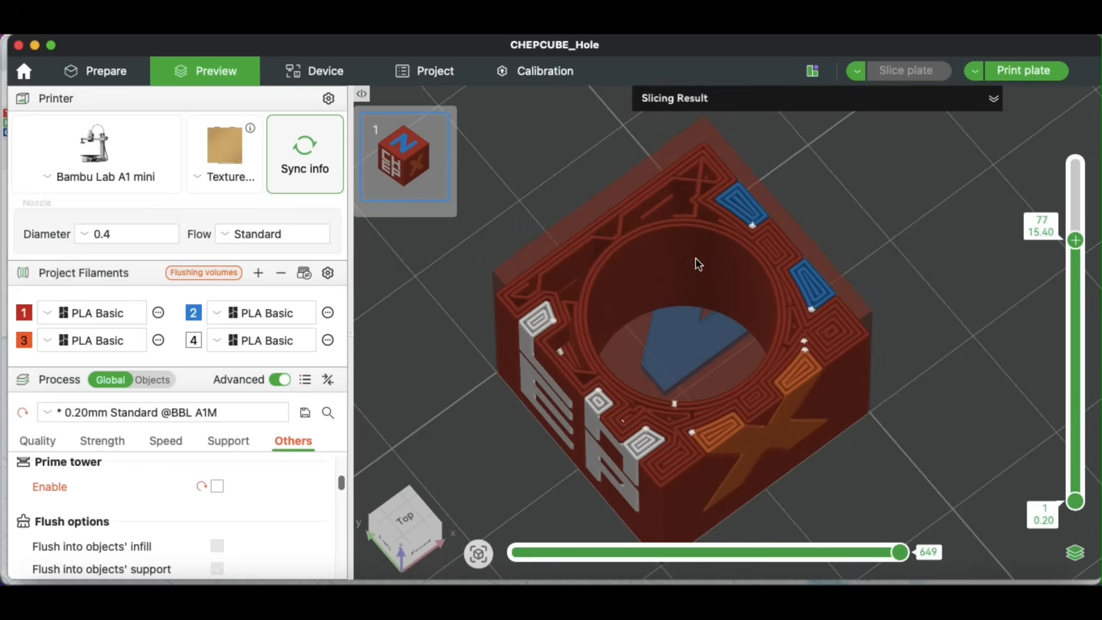
{"action": "mouse_move", "coordinate": [1074, 241]}
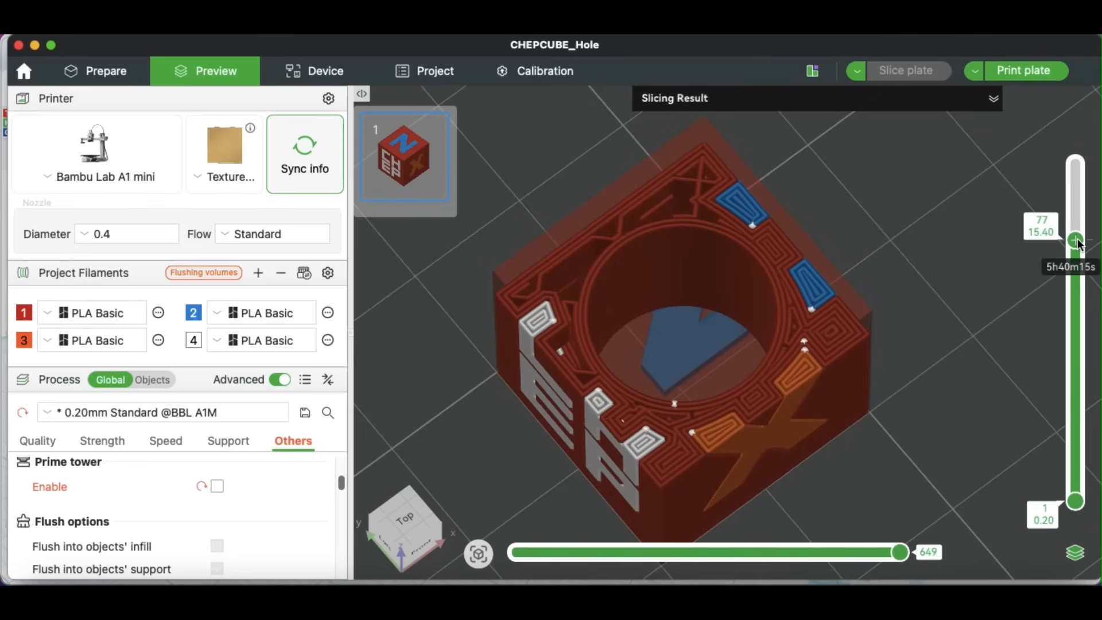
{"action": "left_click_drag", "start_coordinate": [1075, 239], "coordinate": [1075, 320]}
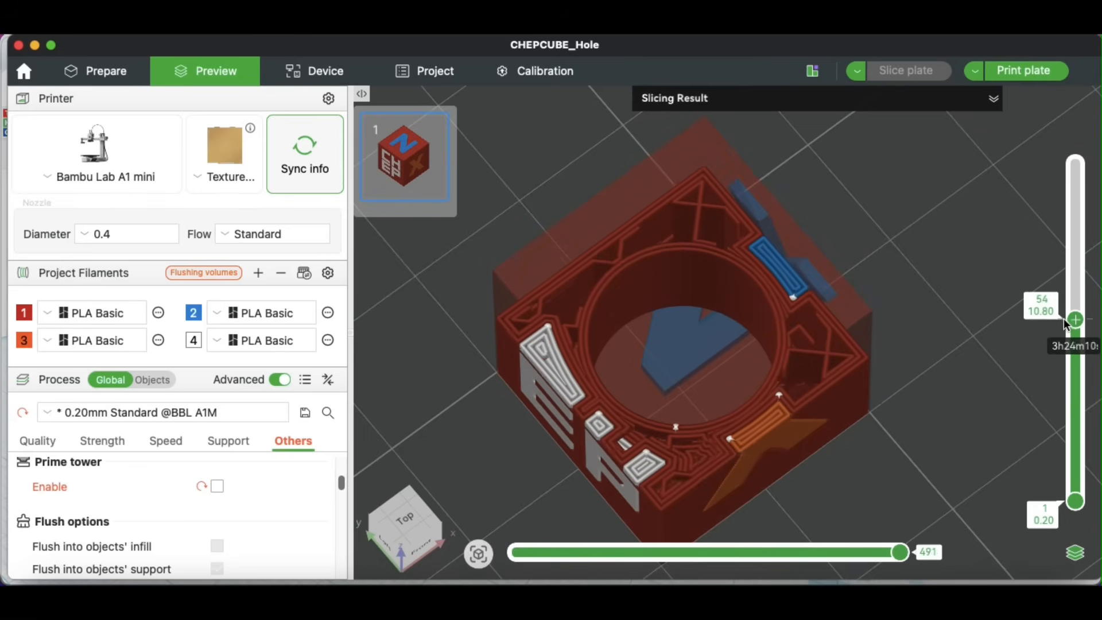
{"action": "left_click_drag", "start_coordinate": [1074, 317], "coordinate": [1074, 335]}
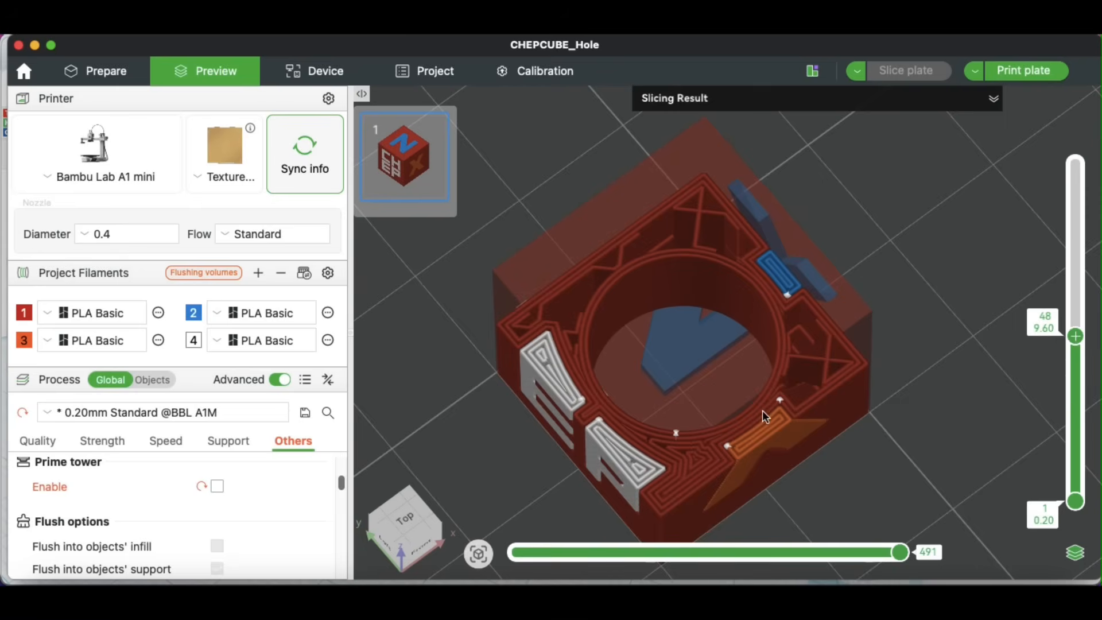
{"action": "mouse_move", "coordinate": [594, 399]}
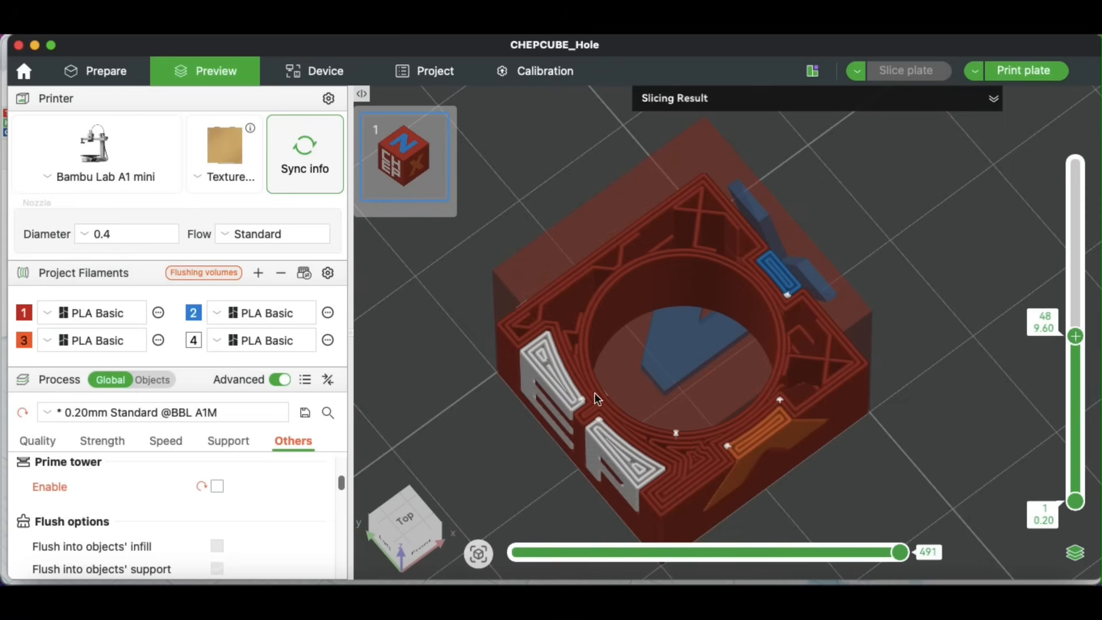
{"action": "mouse_move", "coordinate": [766, 282]}
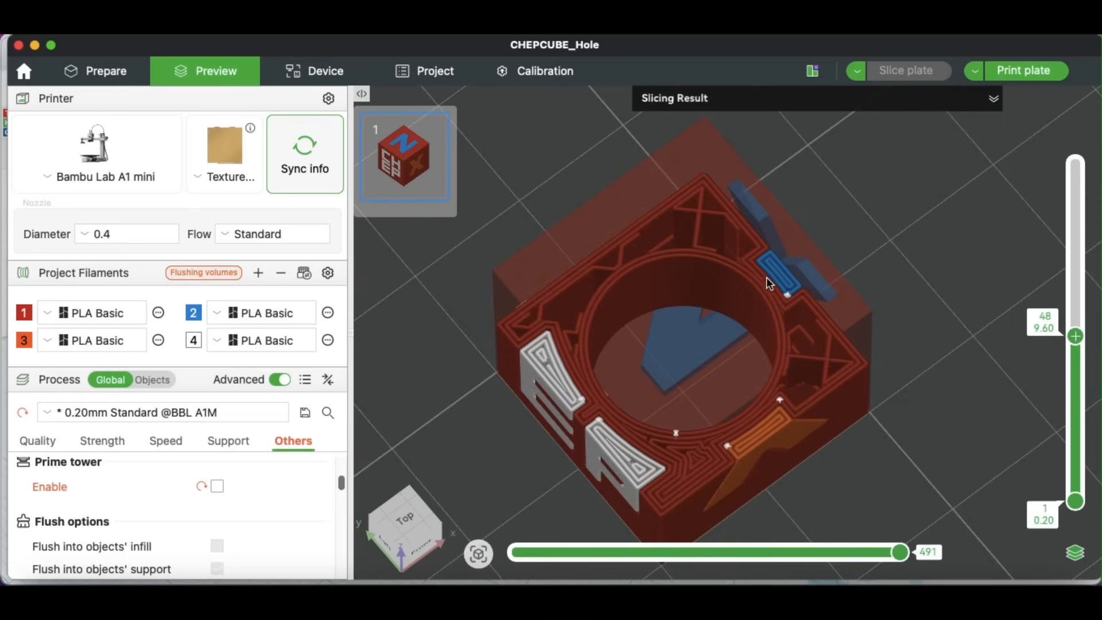
{"action": "left_click_drag", "start_coordinate": [1074, 337], "coordinate": [1074, 393]}
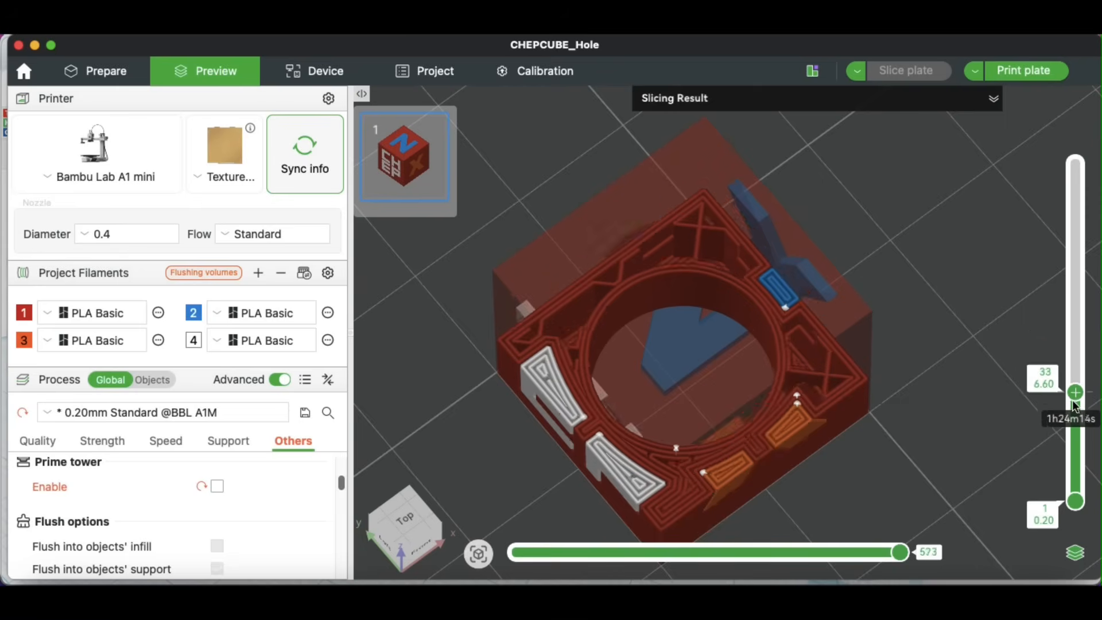
{"action": "left_click_drag", "start_coordinate": [1074, 393], "coordinate": [1074, 299]}
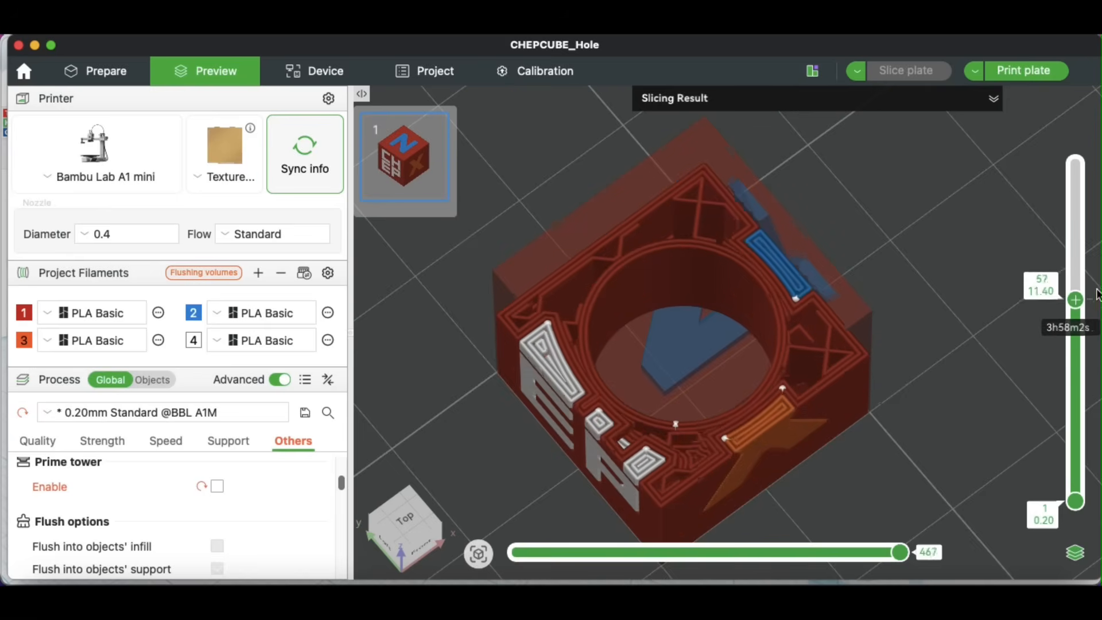